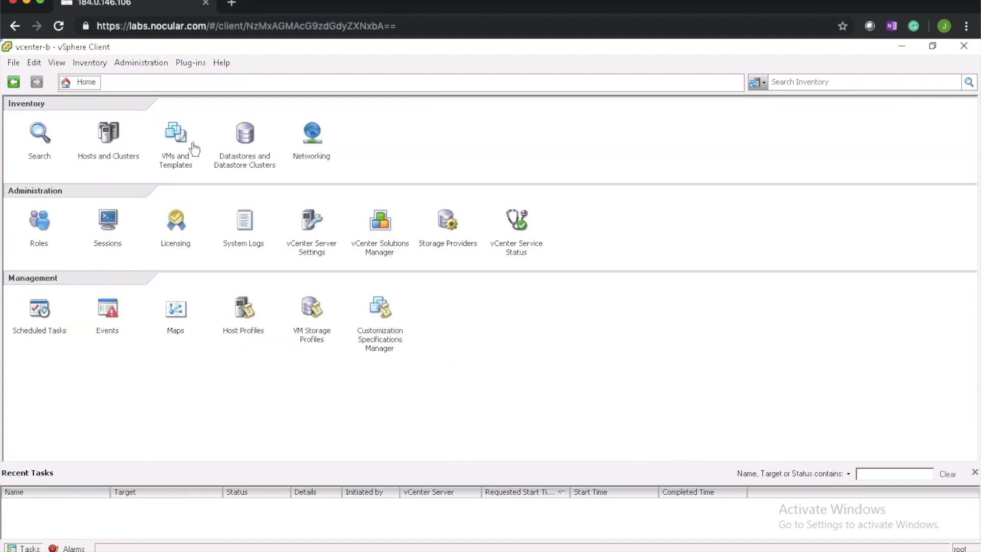
Show the vcenter-b Networking inventory with Datacenter-B and its domain switches
click(311, 133)
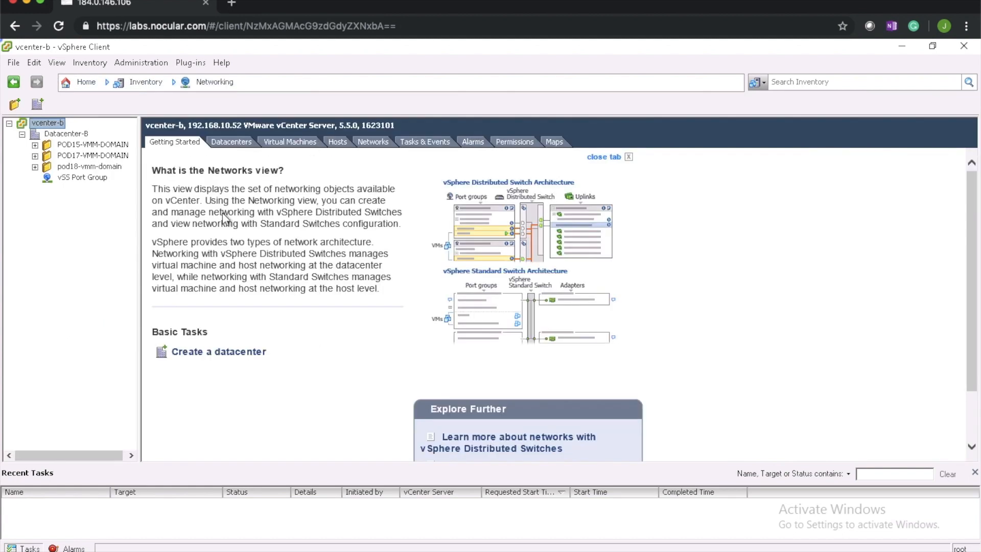
mouse_move(103, 197)
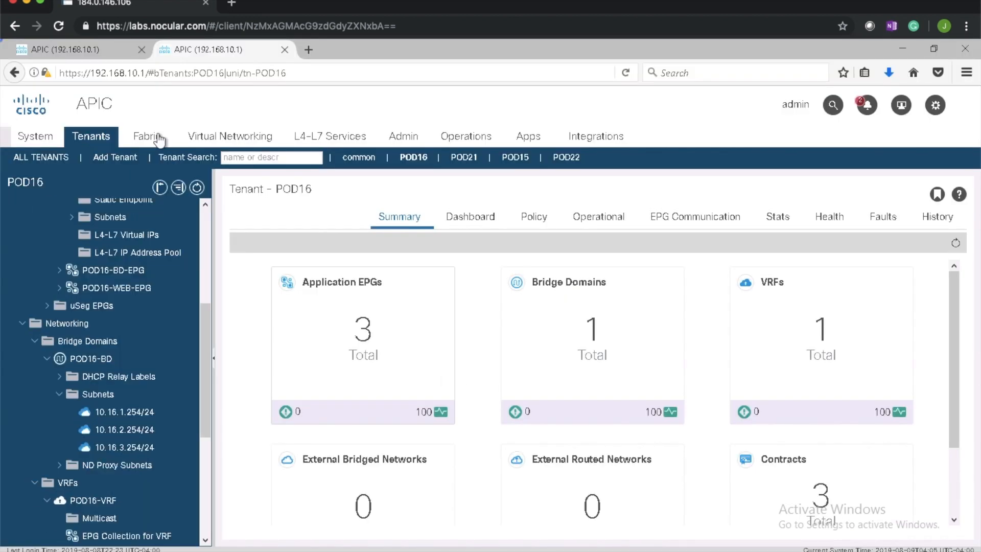
mouse_move(148, 145)
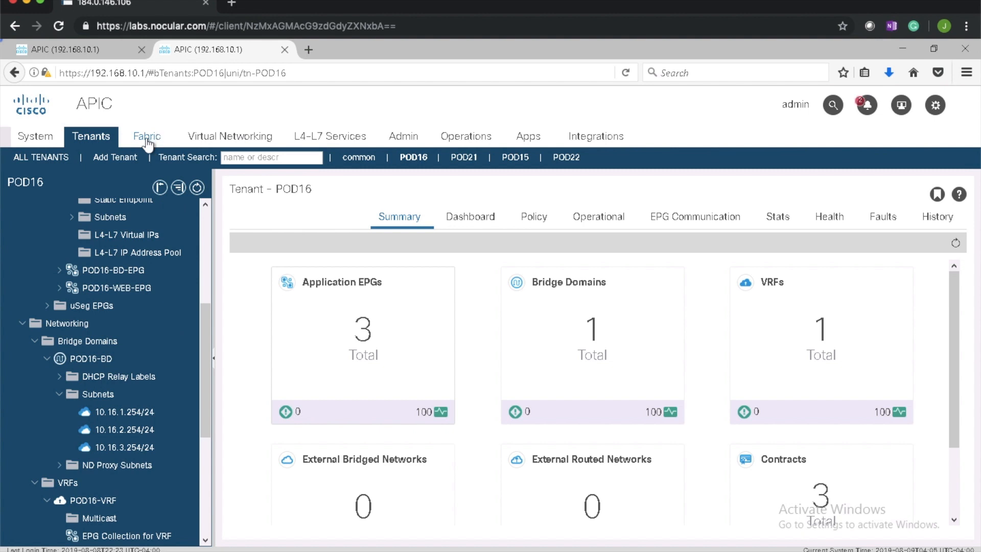
Navigate Fabric > Access Policies > Pools > VLAN to list the existing VLAN pools
click(147, 137)
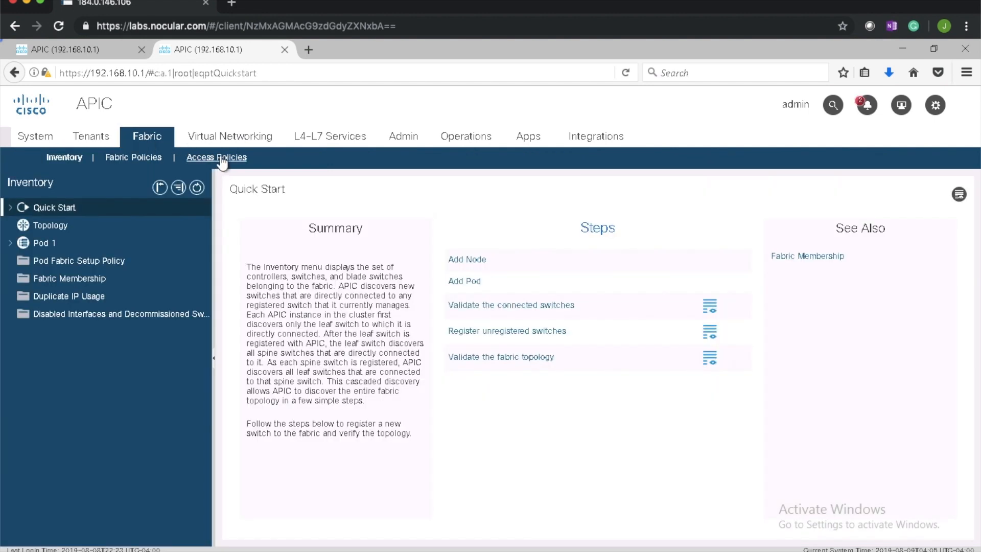
click(216, 157)
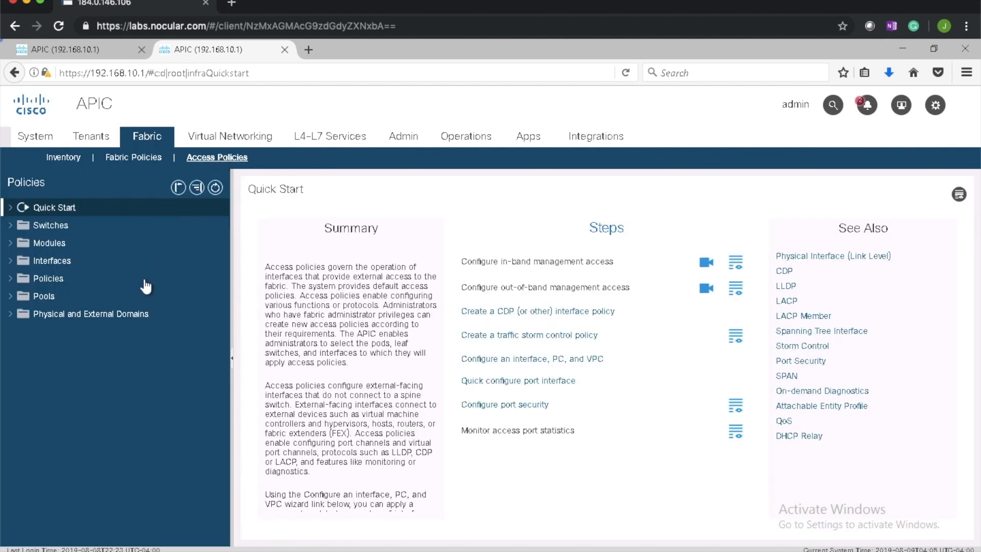
click(43, 296)
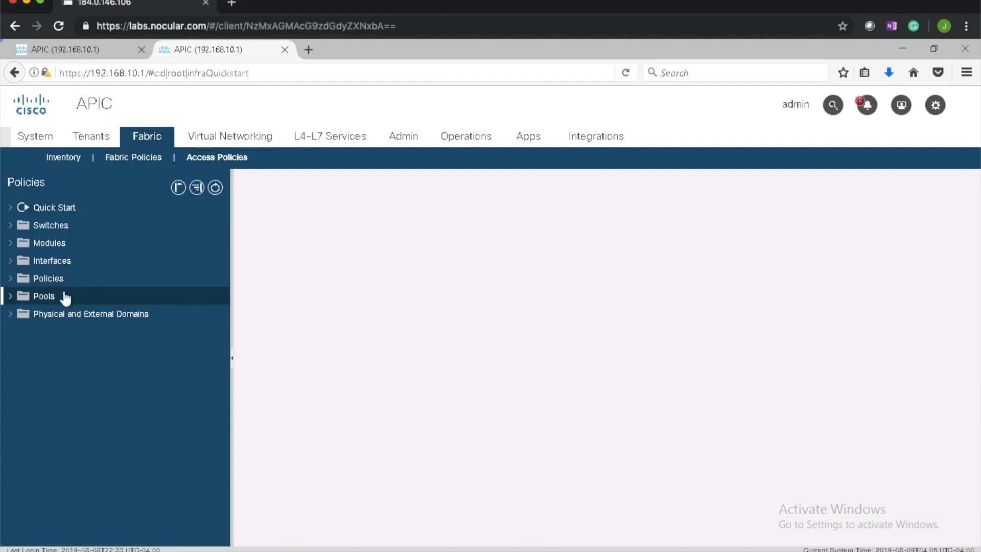
click(40, 297)
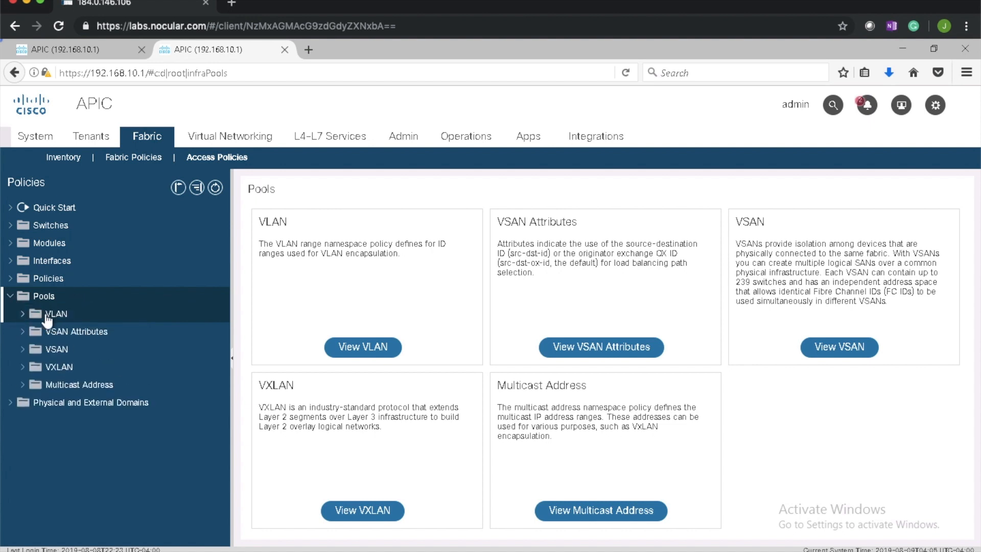
click(55, 314)
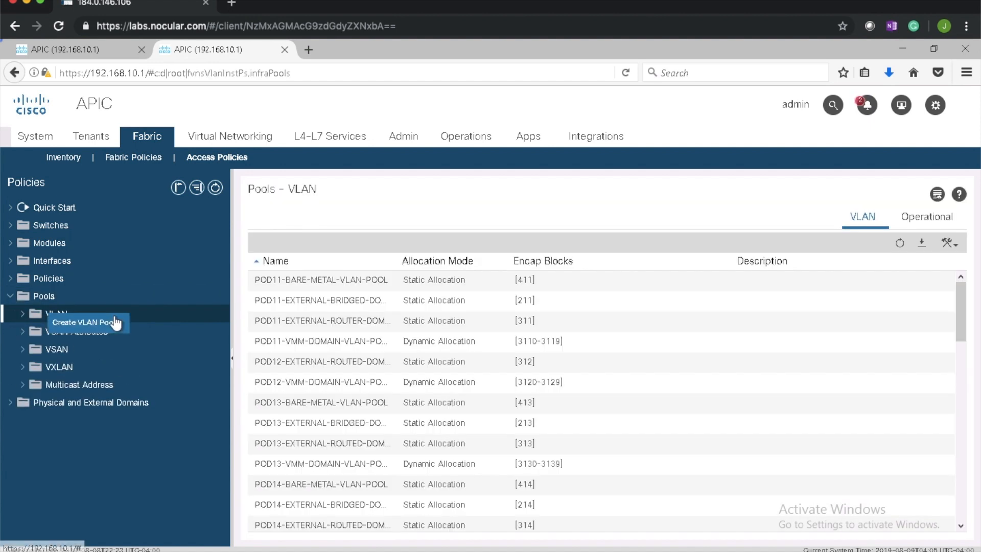
Start a new VLAN pool named POD16-VMM-DOMAIN-POOL with dynamic allocation
click(91, 322)
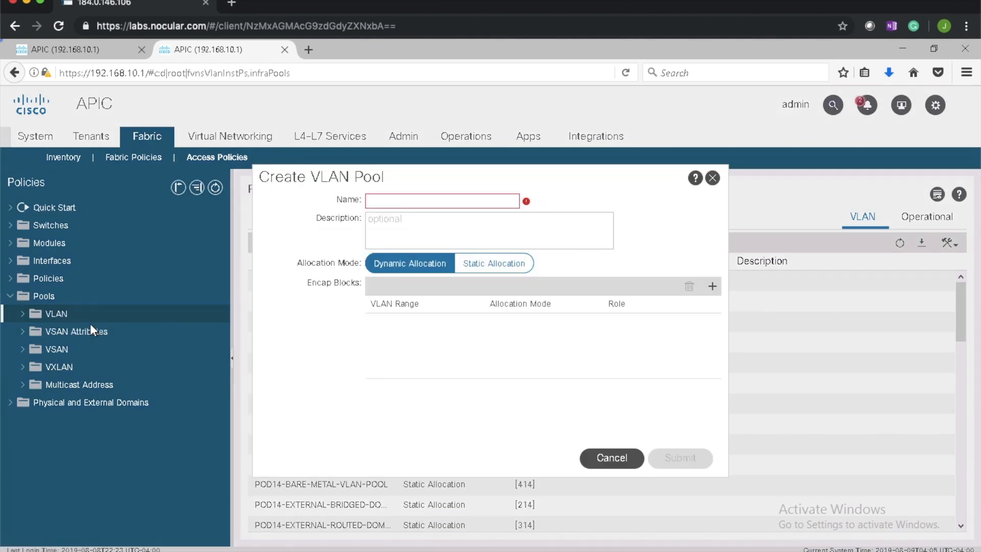
click(441, 200)
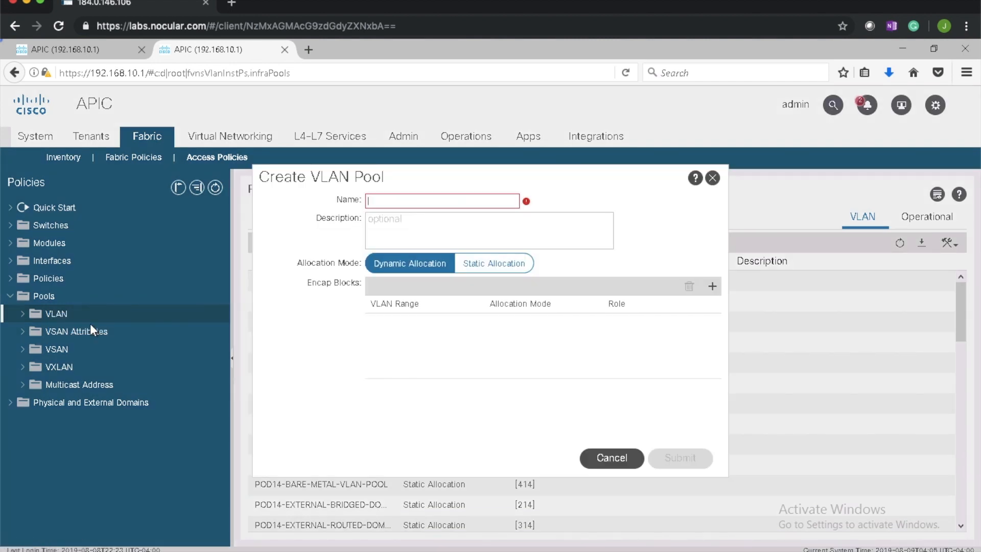
mouse_move(174, 321)
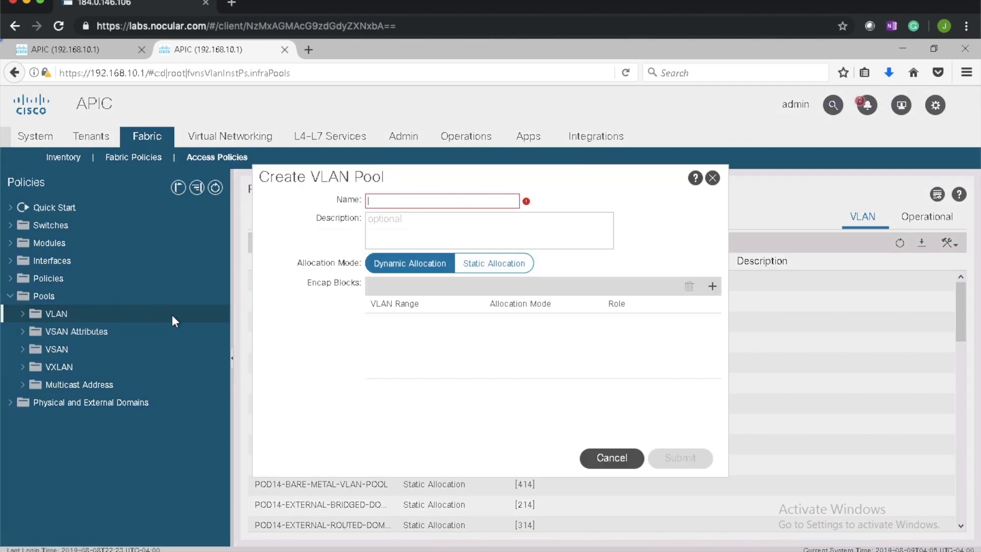
mouse_move(386, 201)
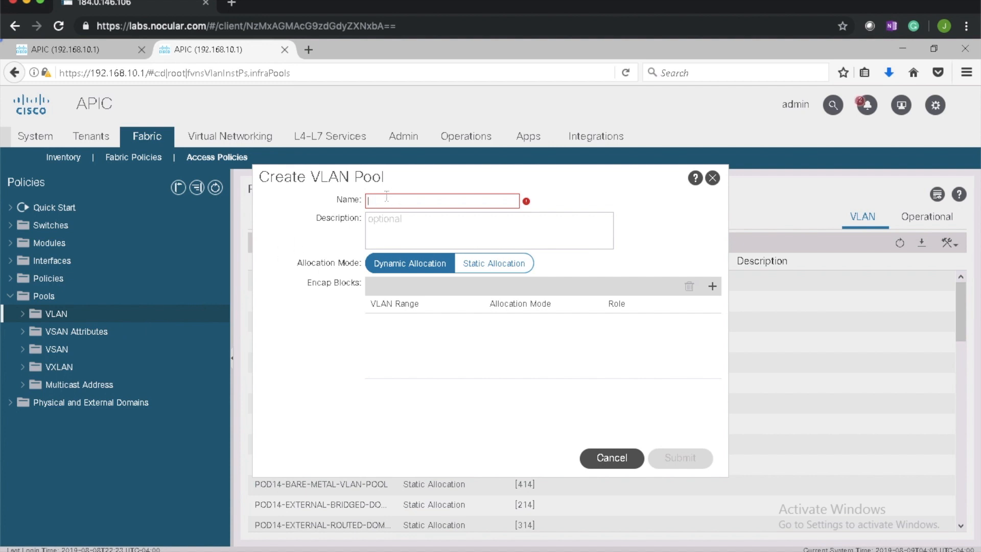
text(POD)
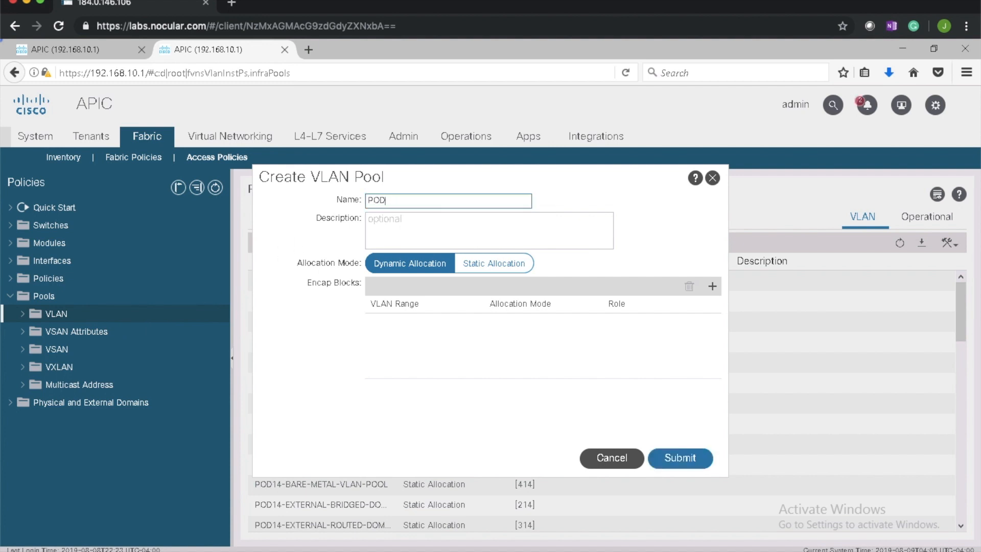
text(16)
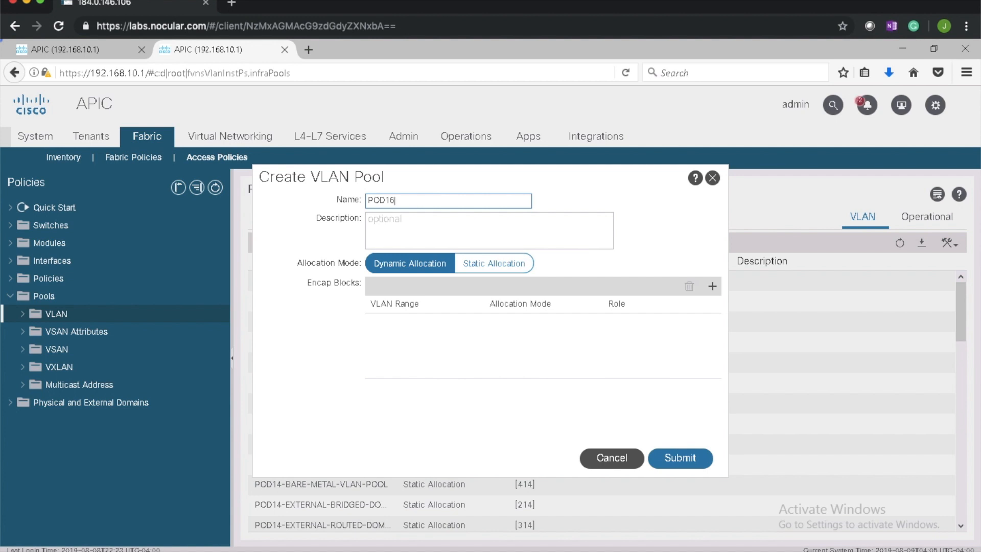
text(-VMM)
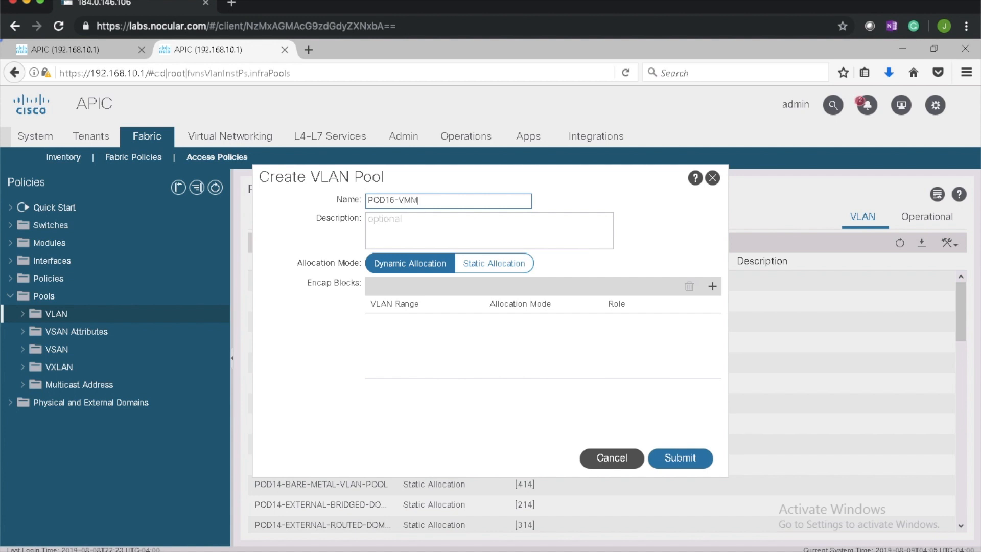
text(-)
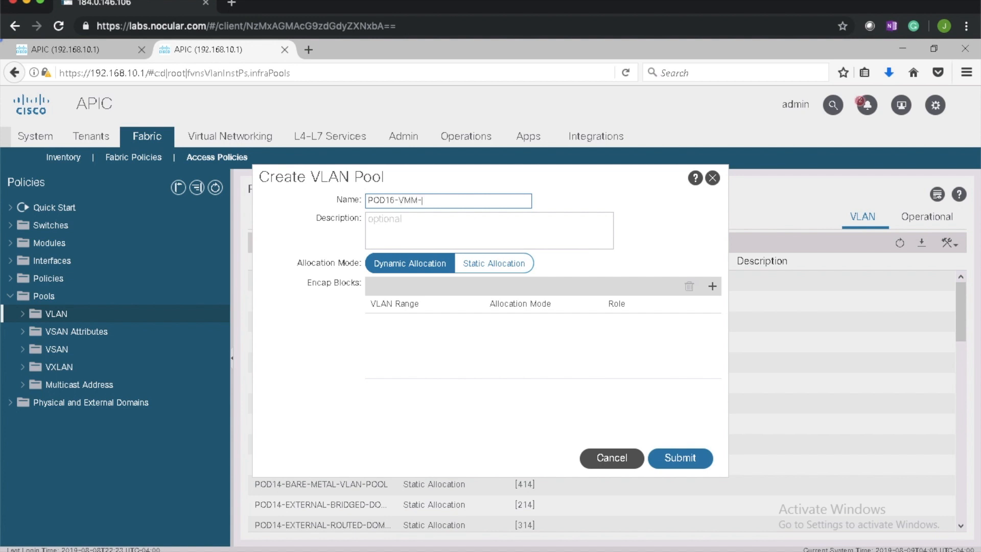
text(DOMAIN)
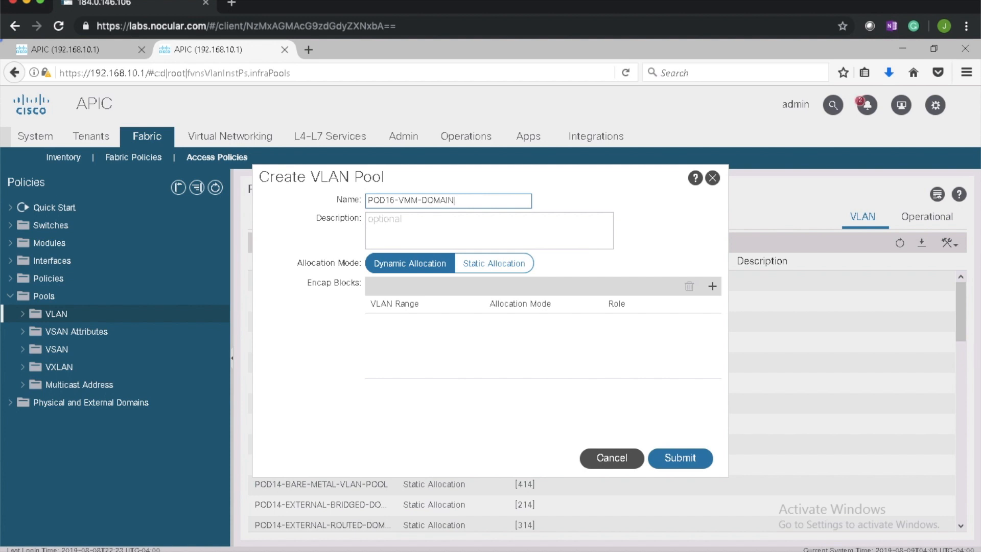
text(-POOL)
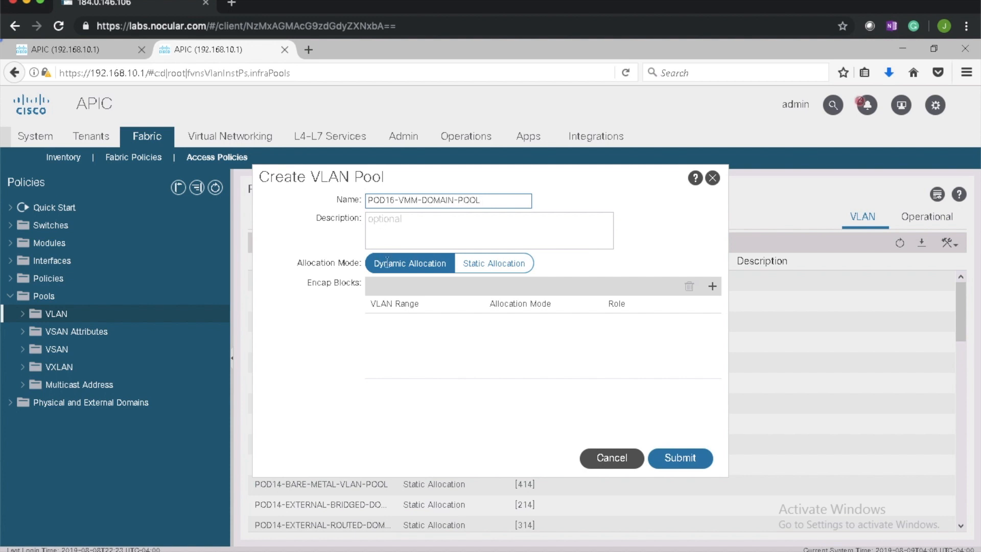
mouse_move(398, 274)
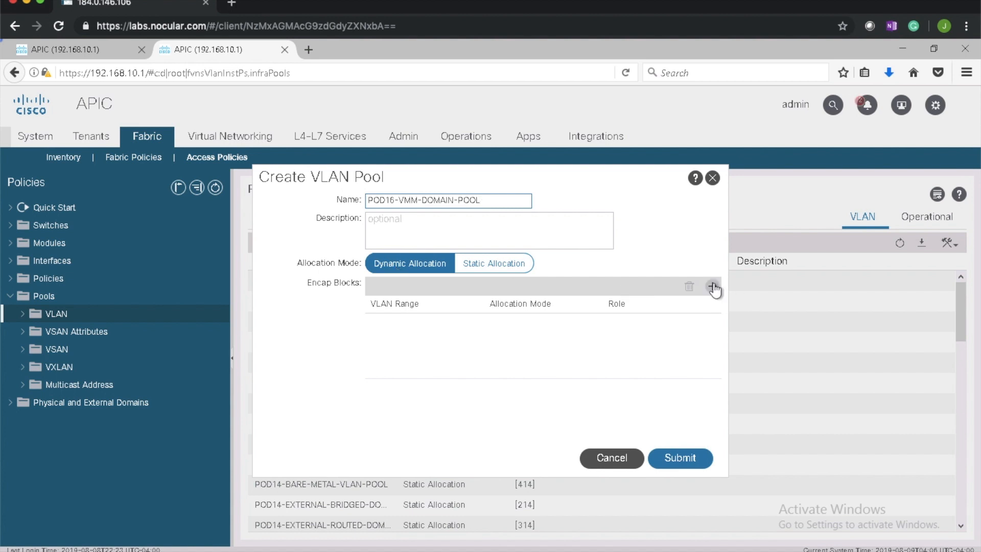
Add the encap block for VLANs 3160–3169 to the pool
click(713, 288)
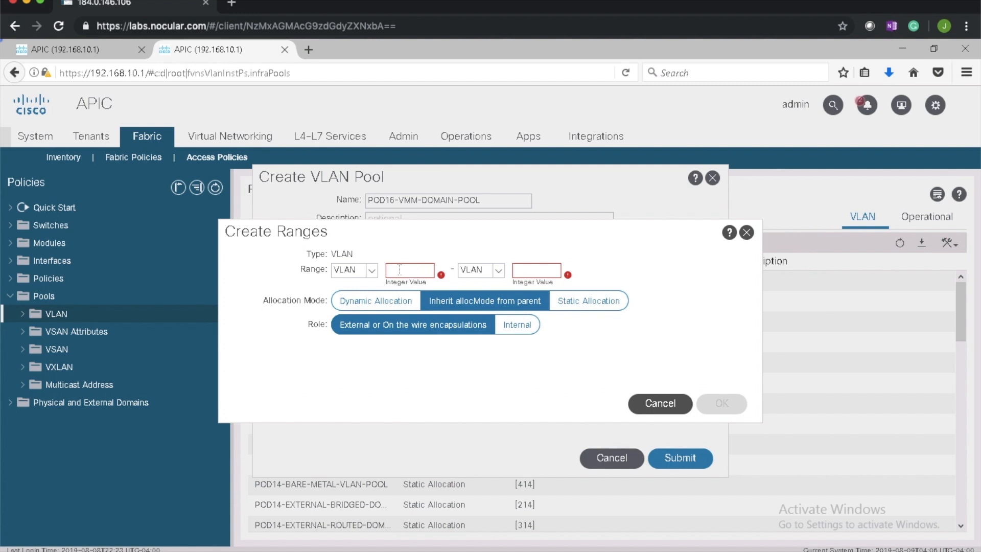
text(3)
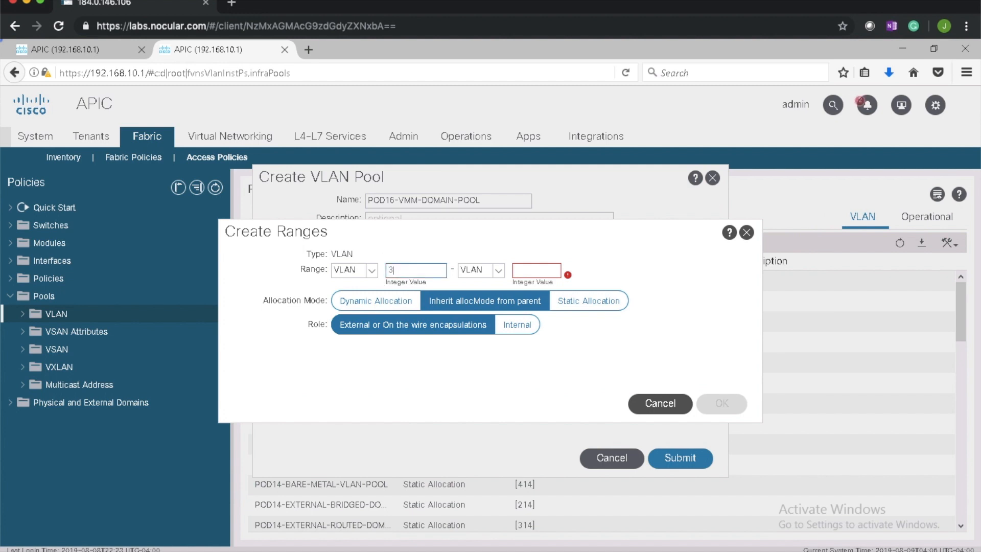
text(160)
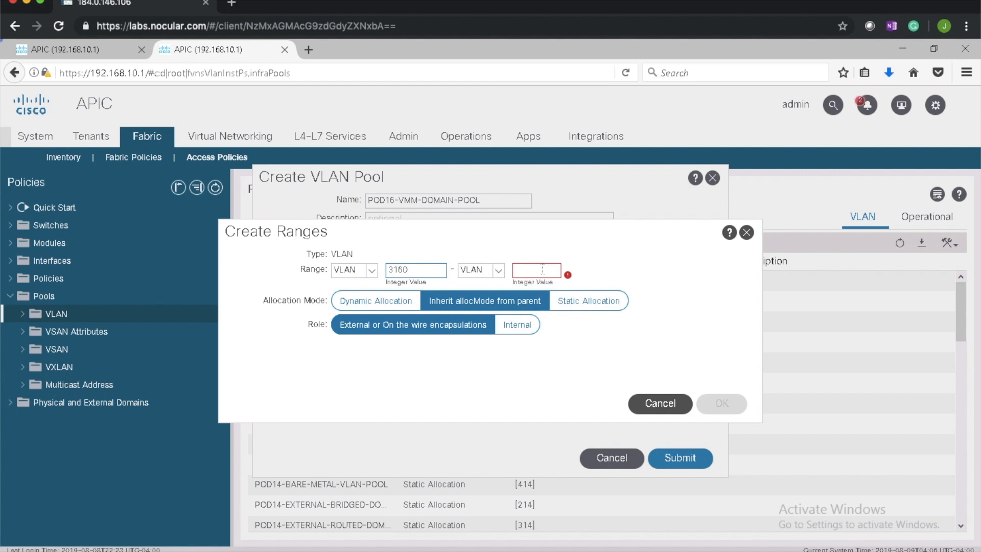
text(3169)
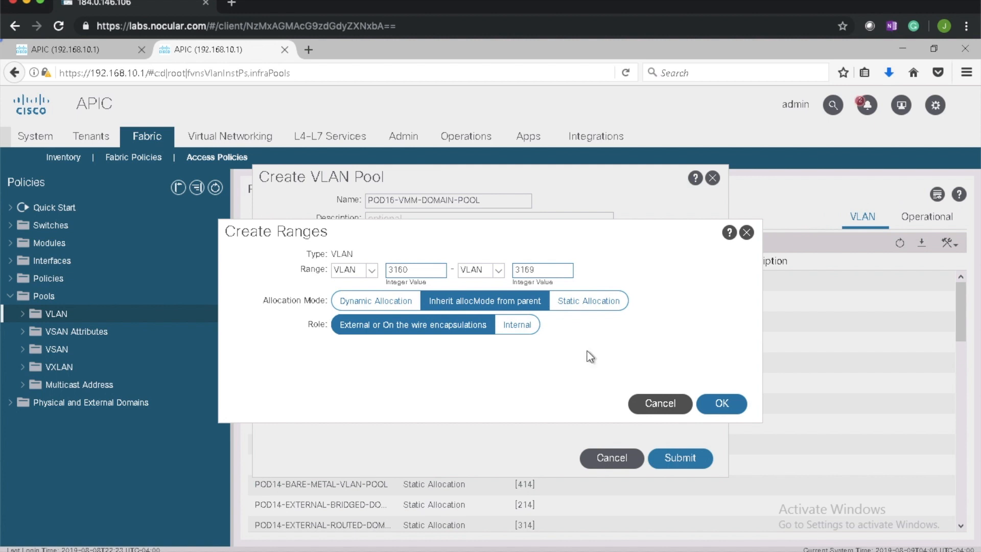
click(721, 404)
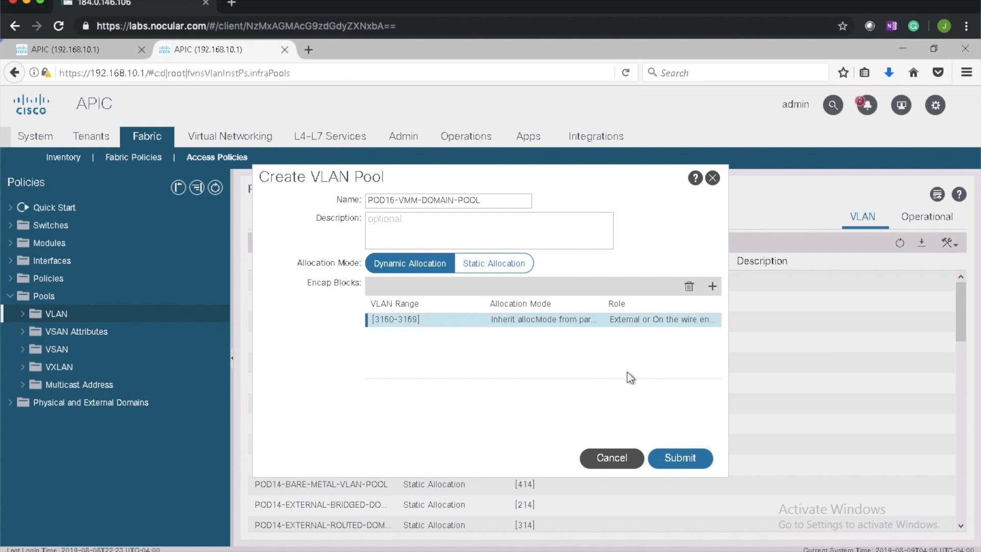
Submit the POD16-VMM-DOMAIN-POOL VLAN pool
click(681, 458)
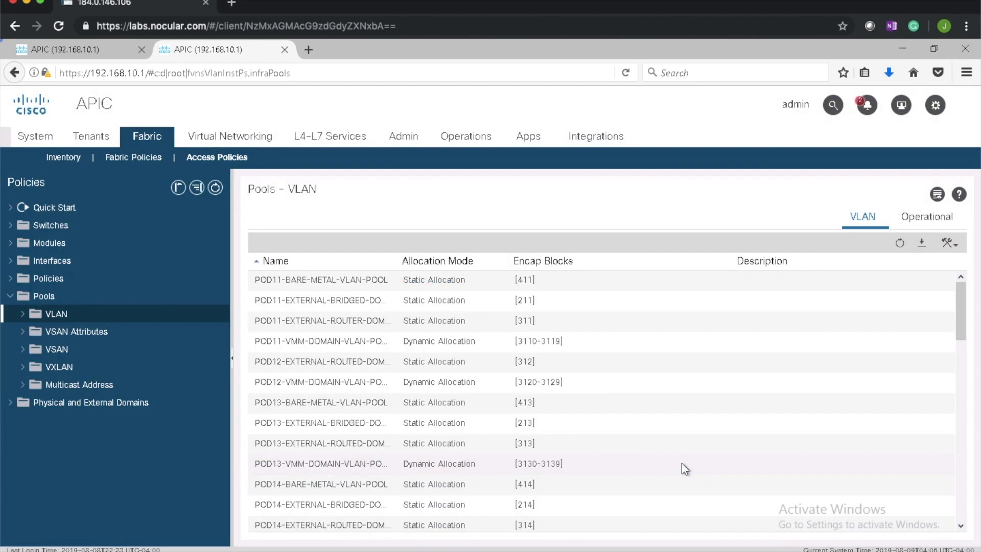
mouse_move(683, 472)
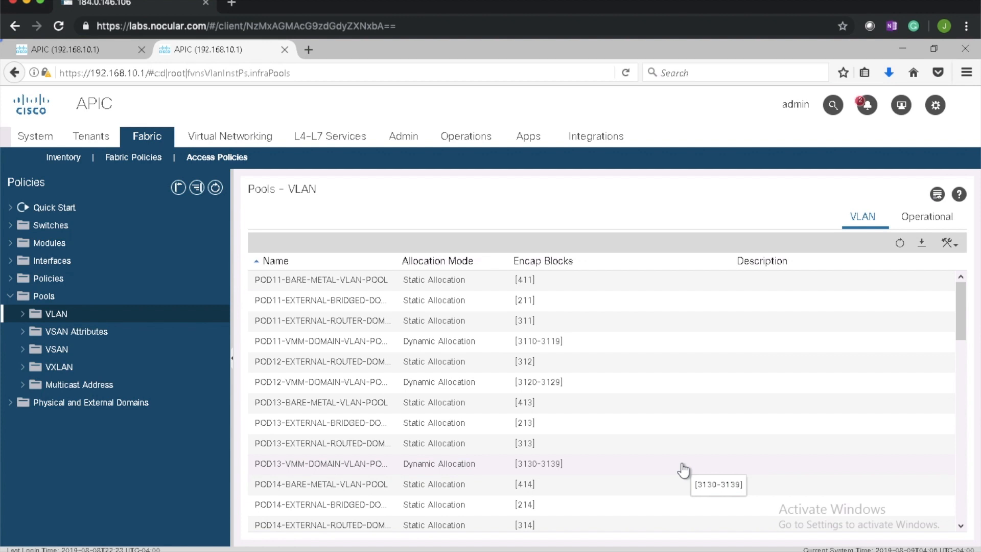
mouse_move(564, 315)
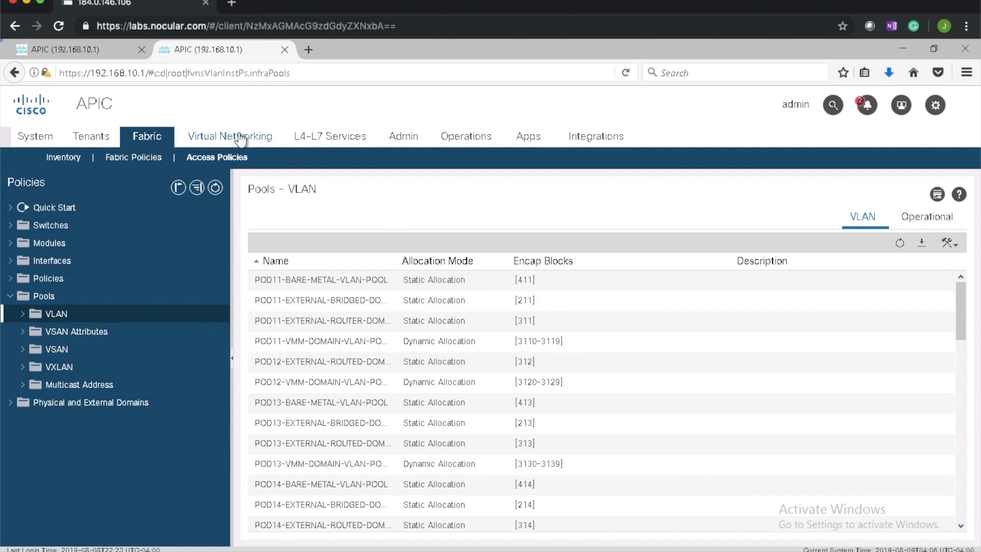
Under Virtual Networking VMM Domains > VMware, start a new vCenter domain
click(229, 136)
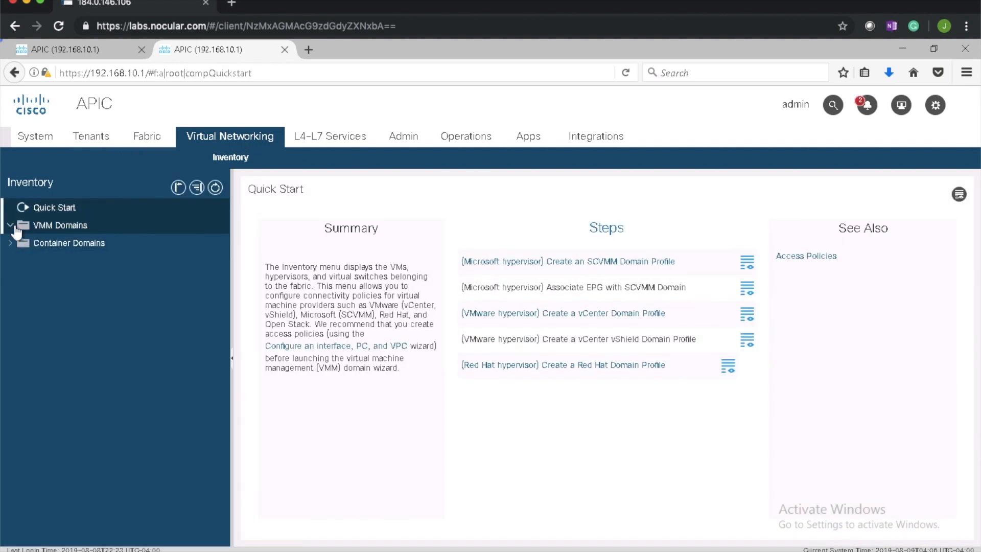
click(10, 225)
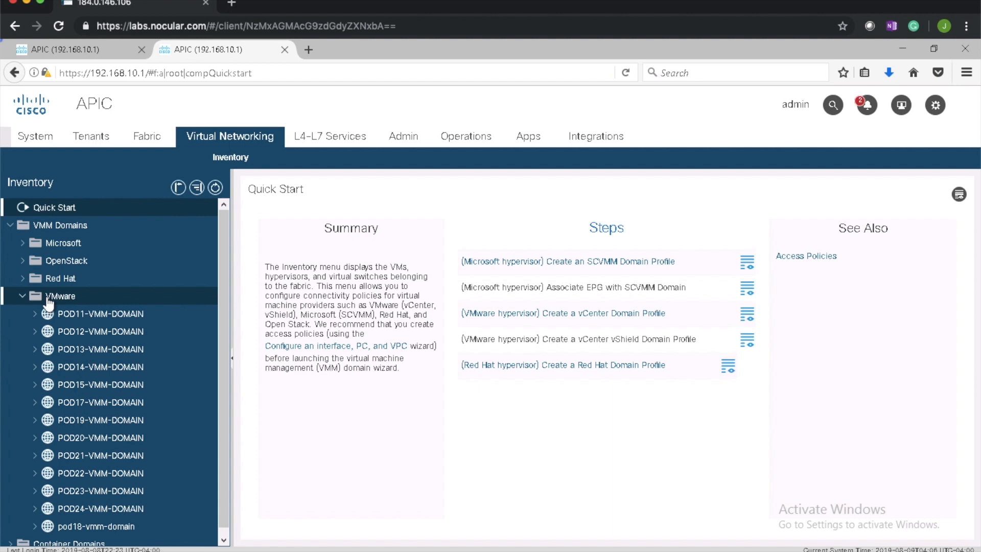
mouse_move(79, 297)
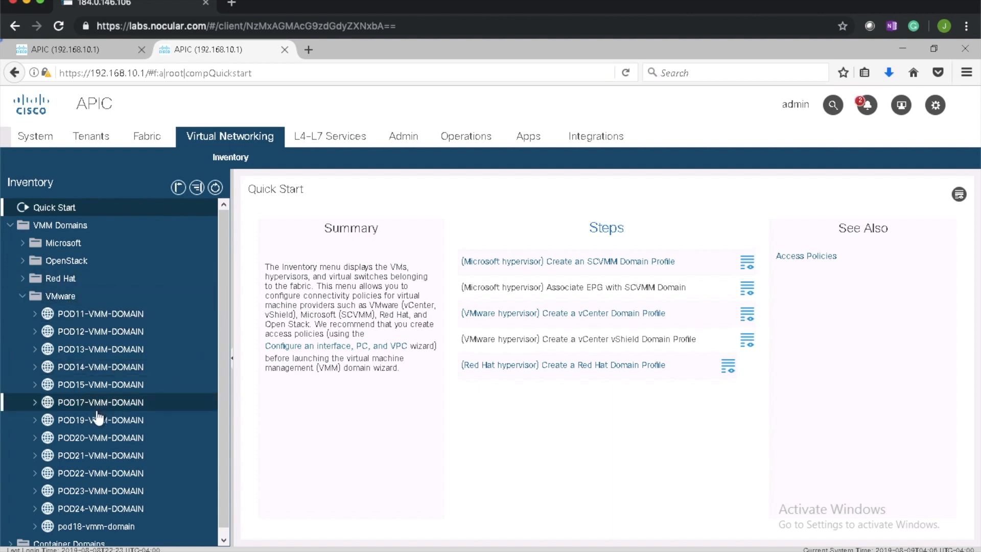
mouse_move(60, 296)
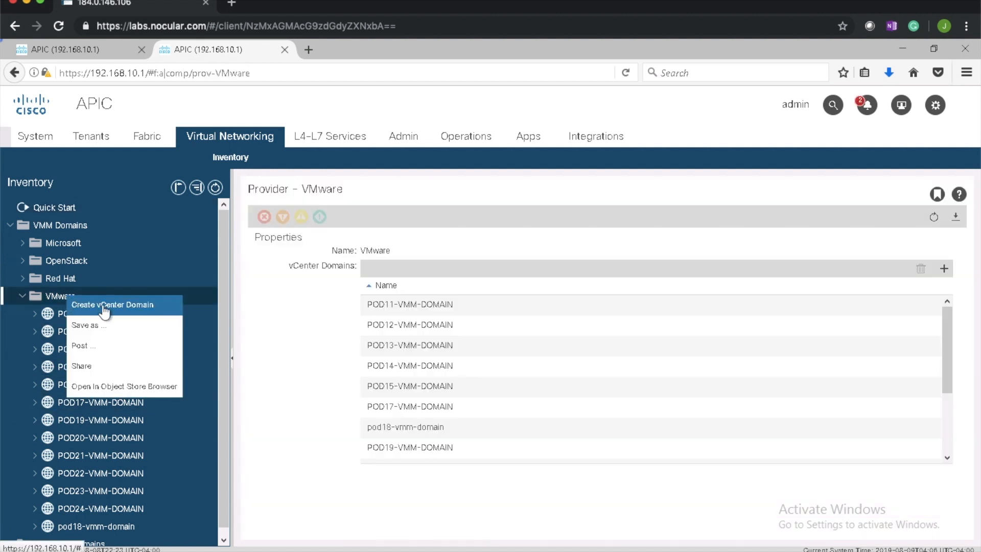
click(112, 304)
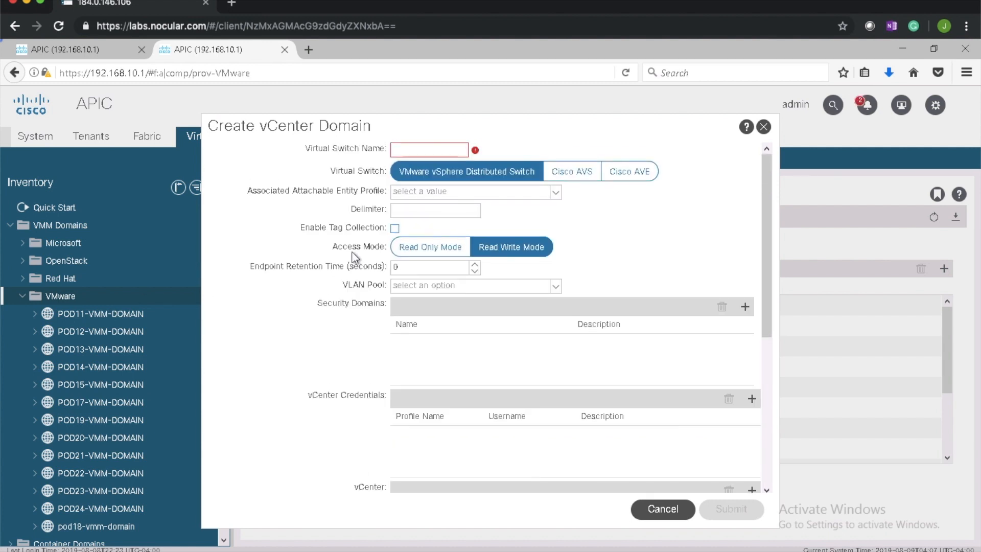
Name the virtual switch POD16-VMM-DOMAIN as a vSphere Distributed Switch
click(429, 149)
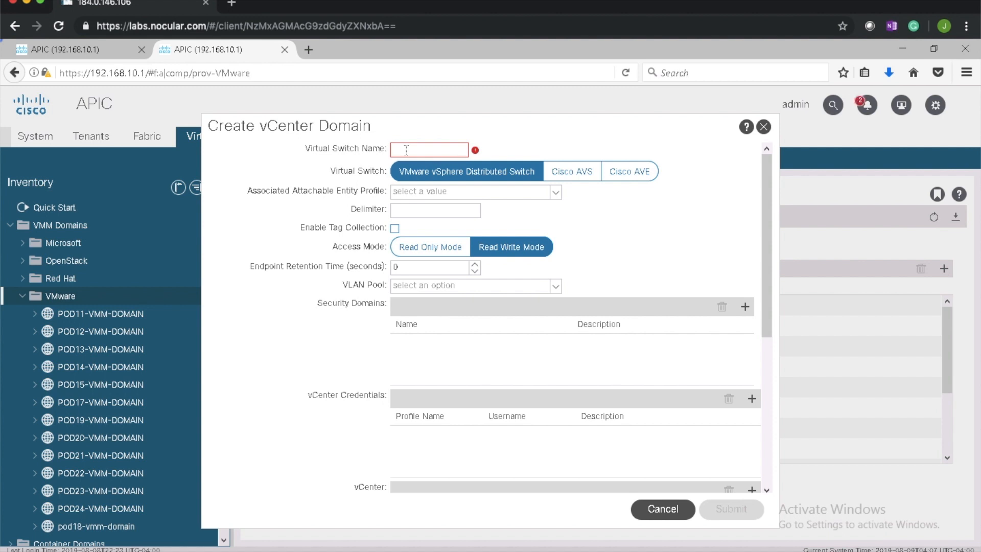
text(POD16)
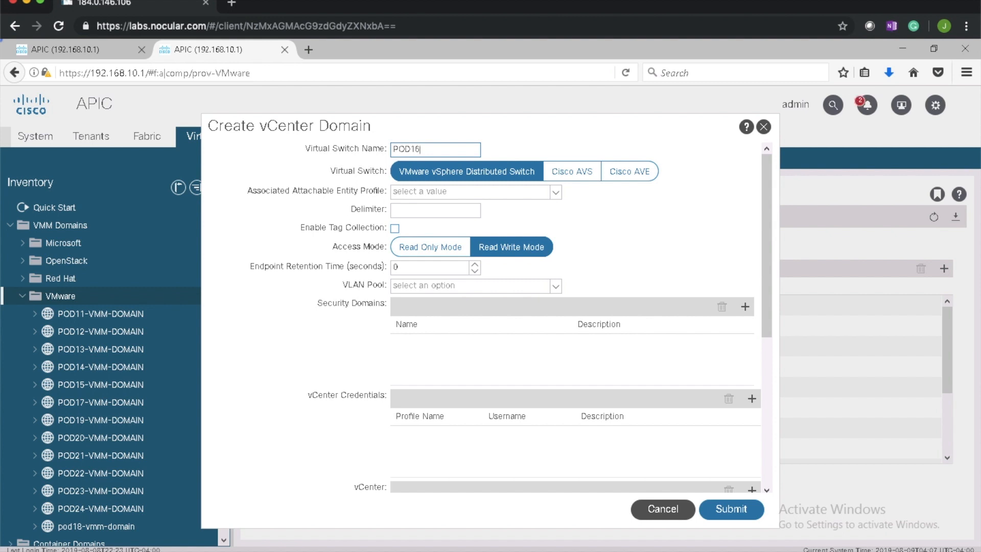
text(-)
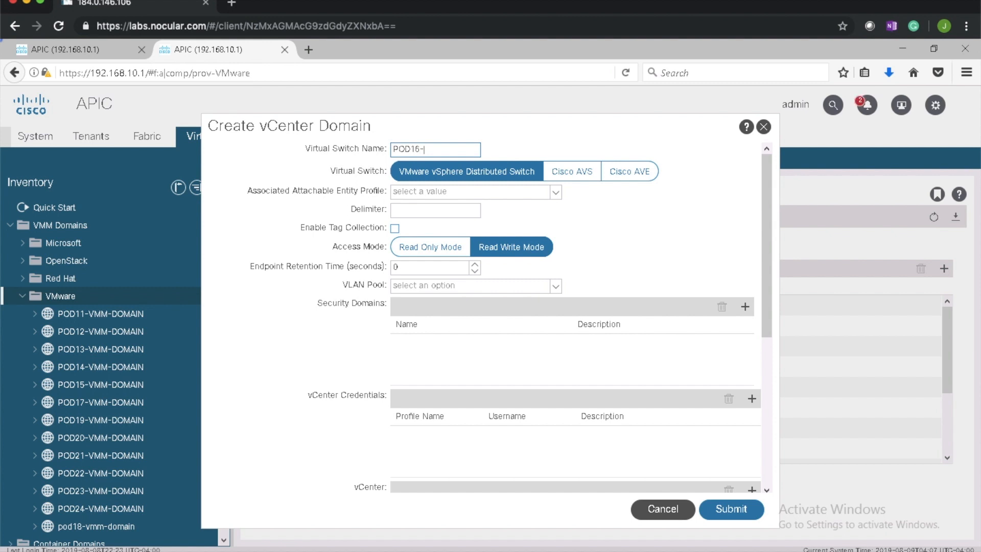
text(VMMD)
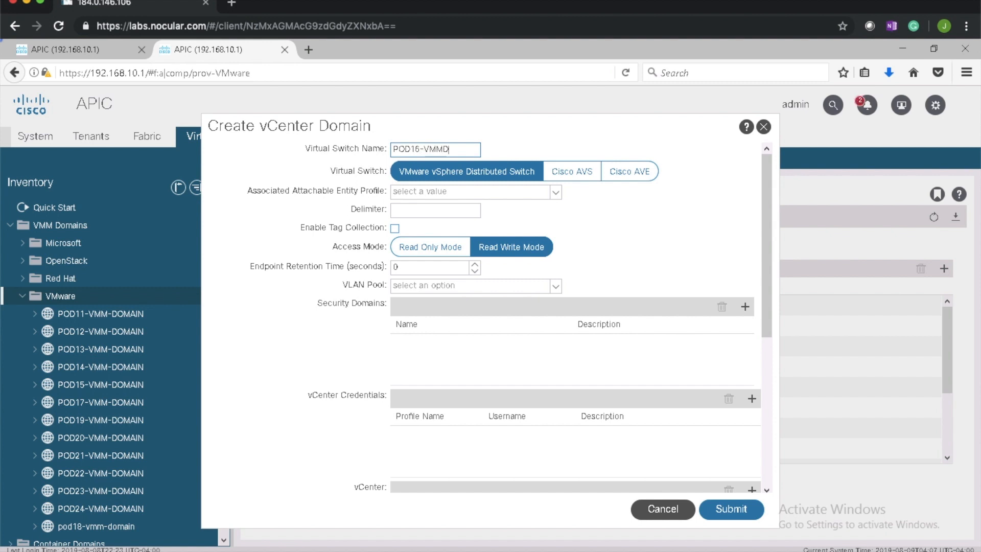
text(OMAIN)
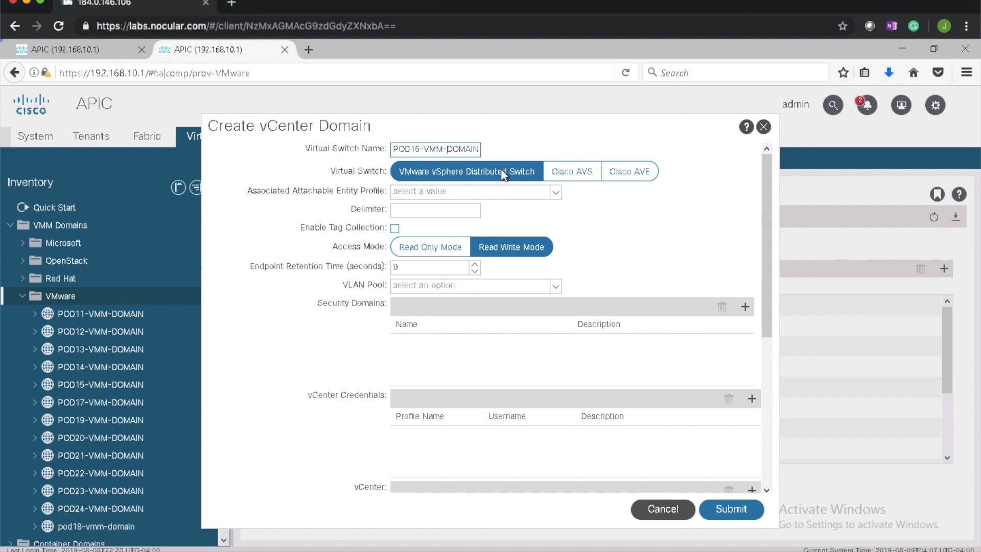
mouse_move(544, 290)
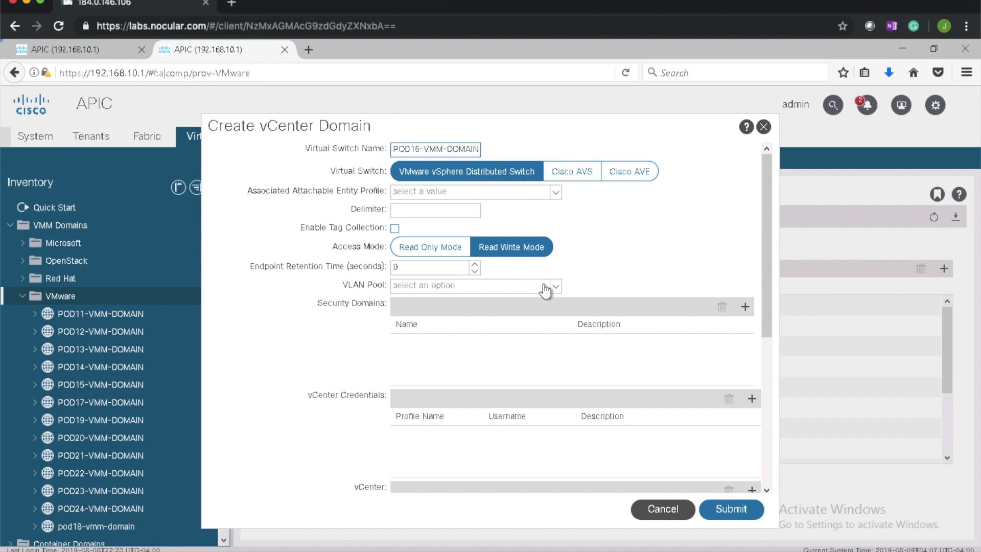
click(556, 286)
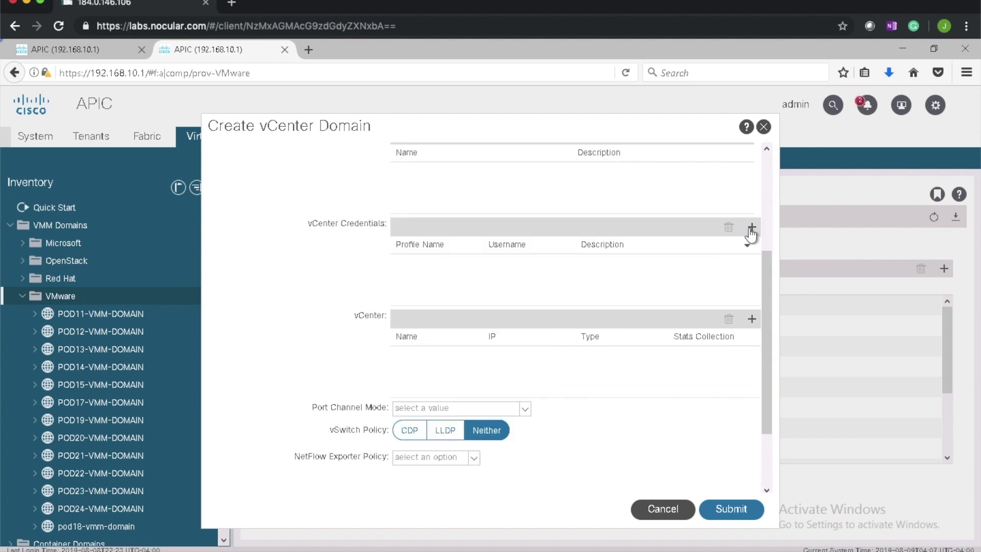
Add vCenter credential VCENTER-CREDENTIAL with username root and its password
click(751, 227)
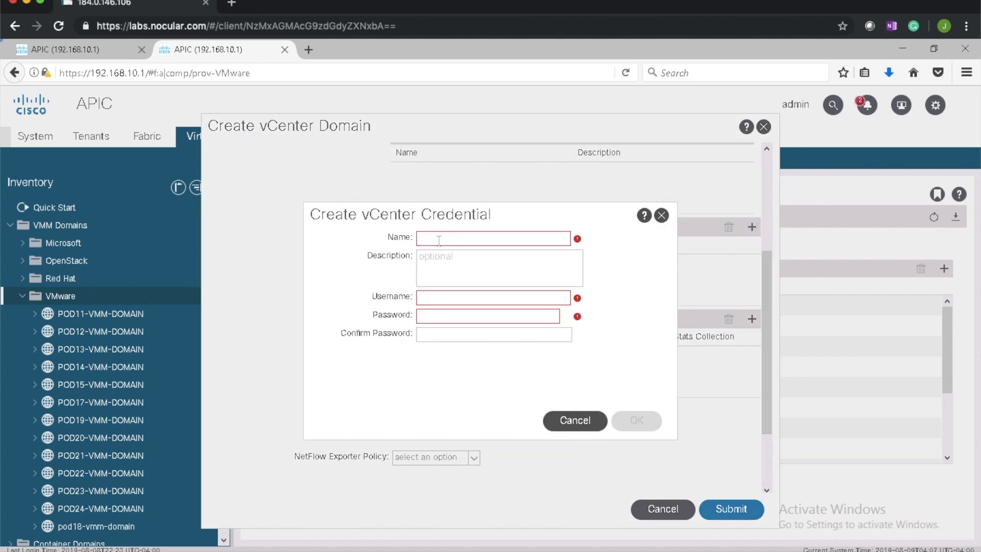
text(V)
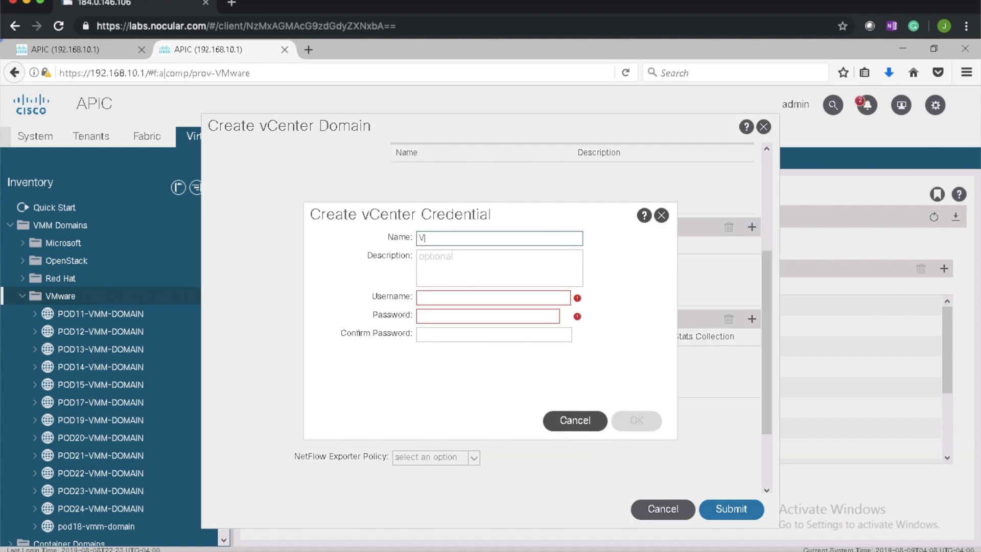
text(CENTER-CREDE)
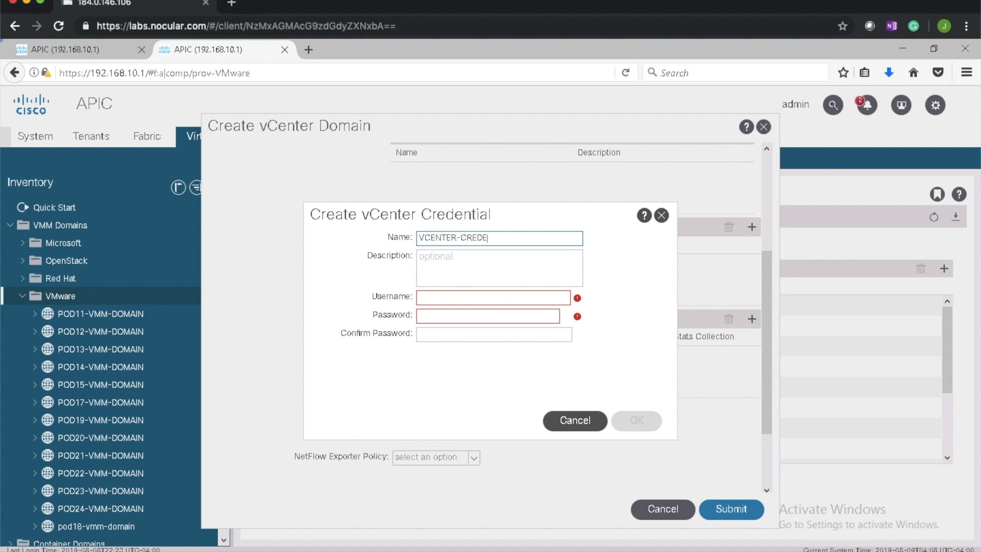
text(NTI)
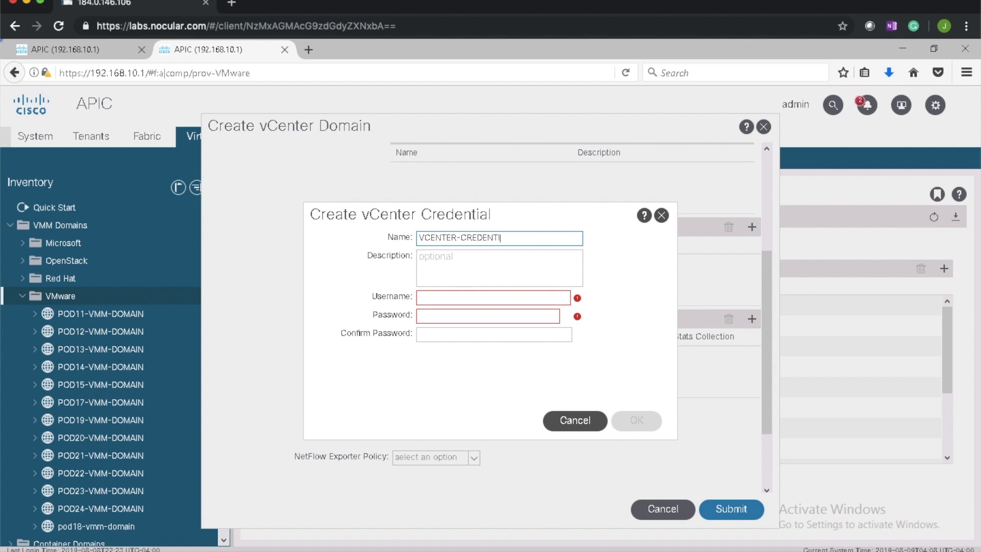
text(AL)
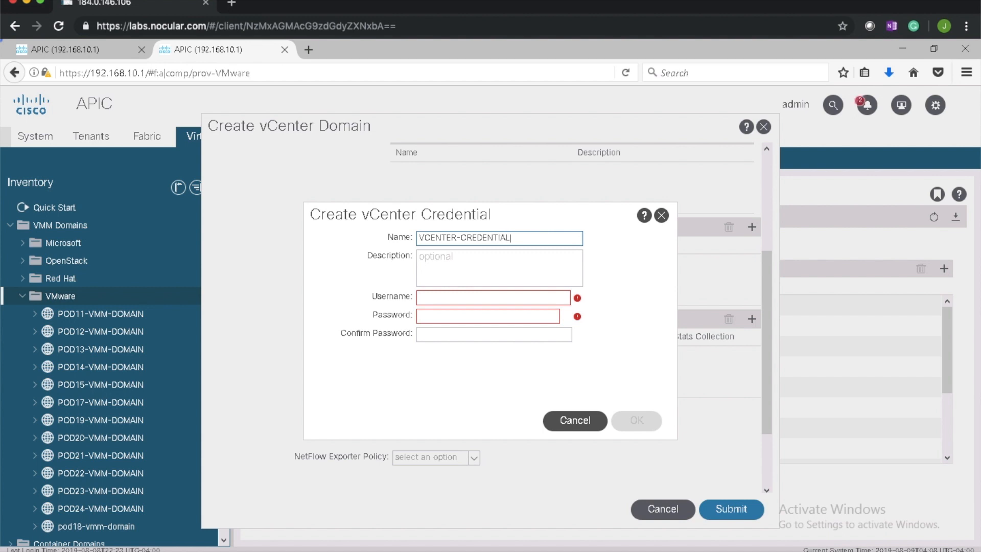
mouse_move(492, 268)
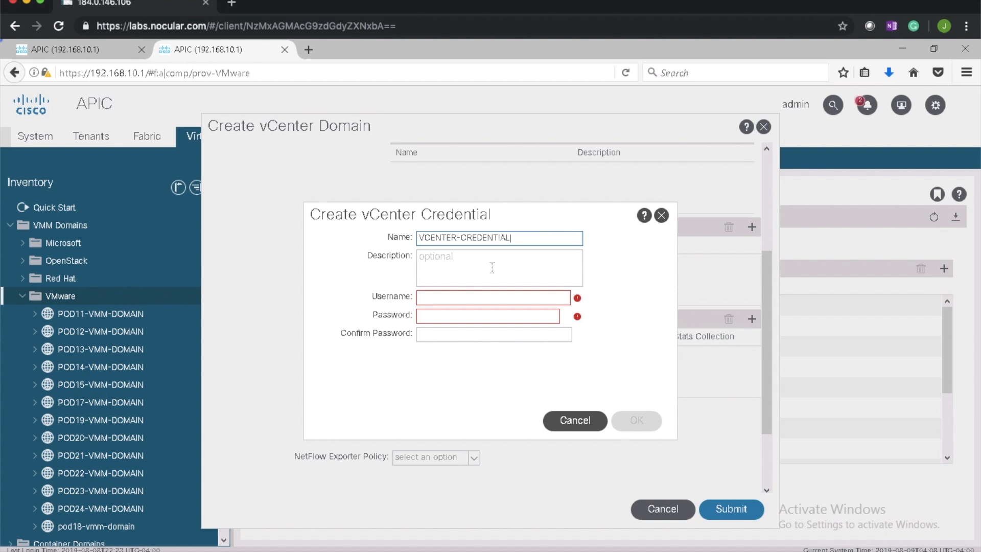
text(R)
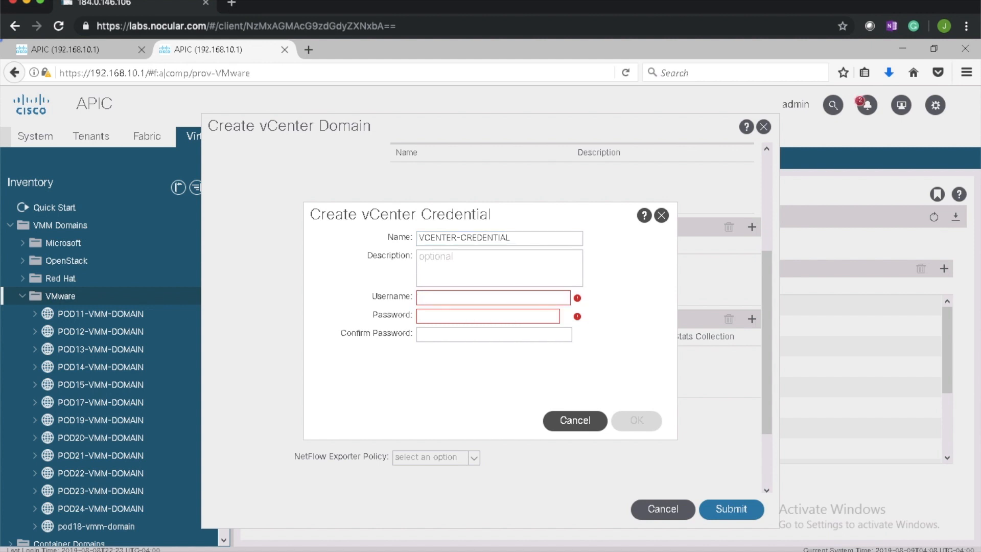
text(root)
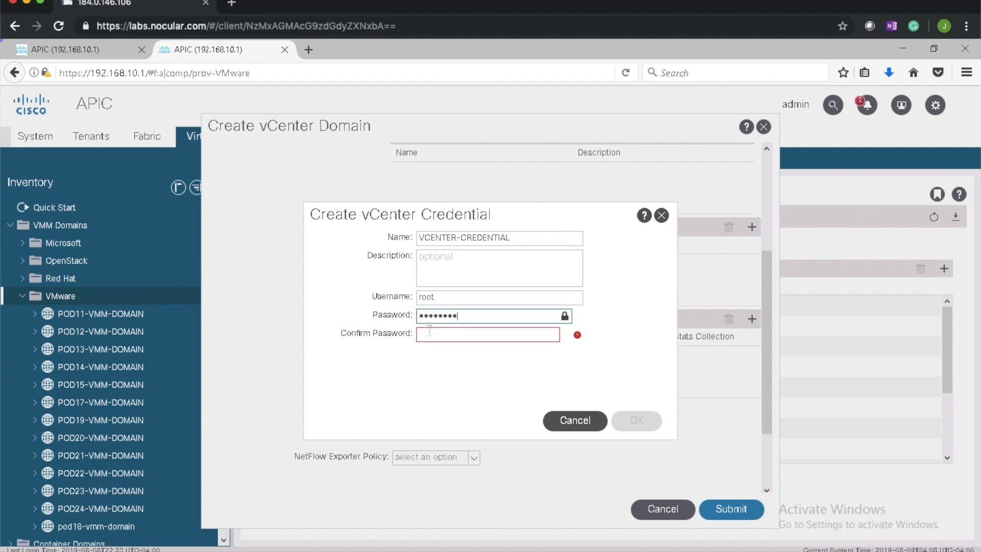
text(••)
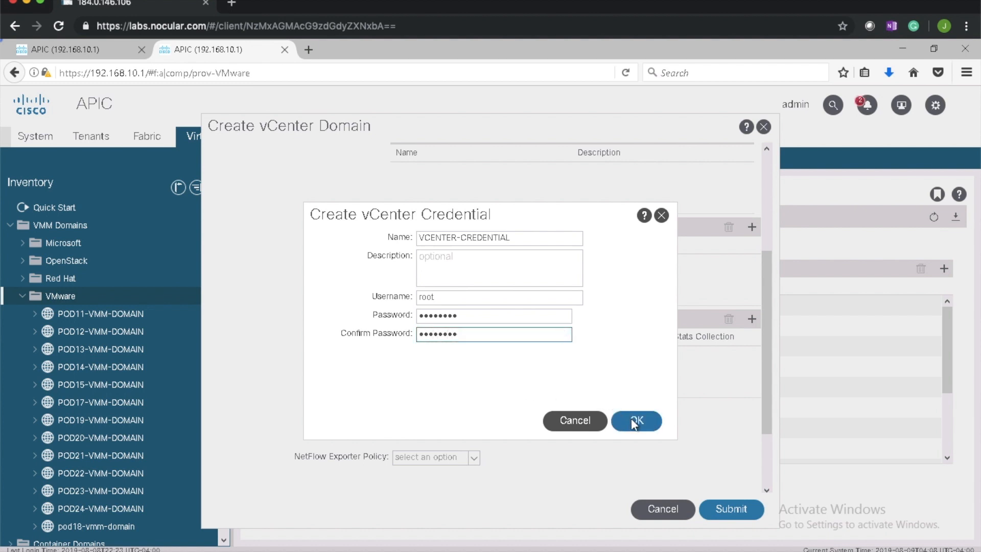
click(637, 421)
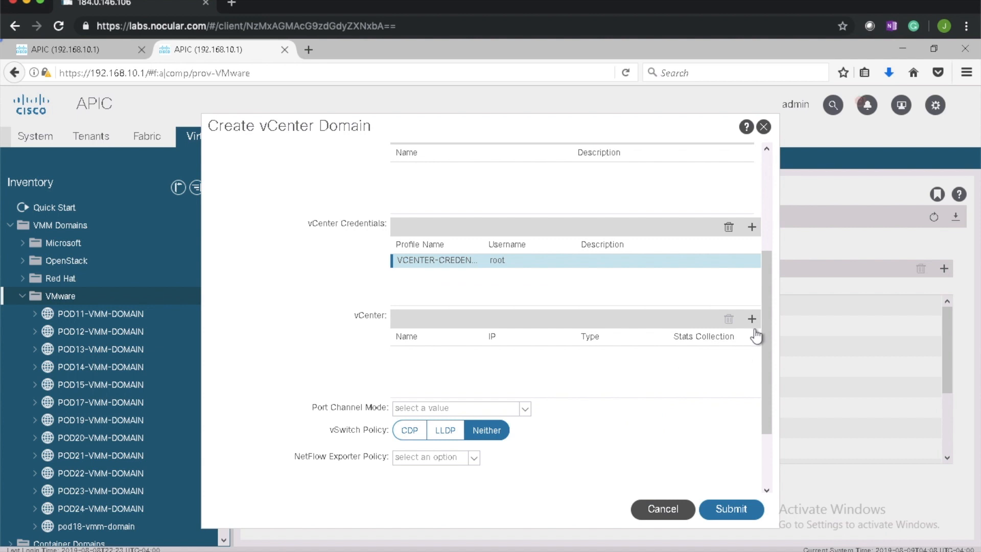
Add controller vCenter-B at vCenter-B.dc.local in Datacenter-B using VCENTER-CREDENTIAL
click(751, 319)
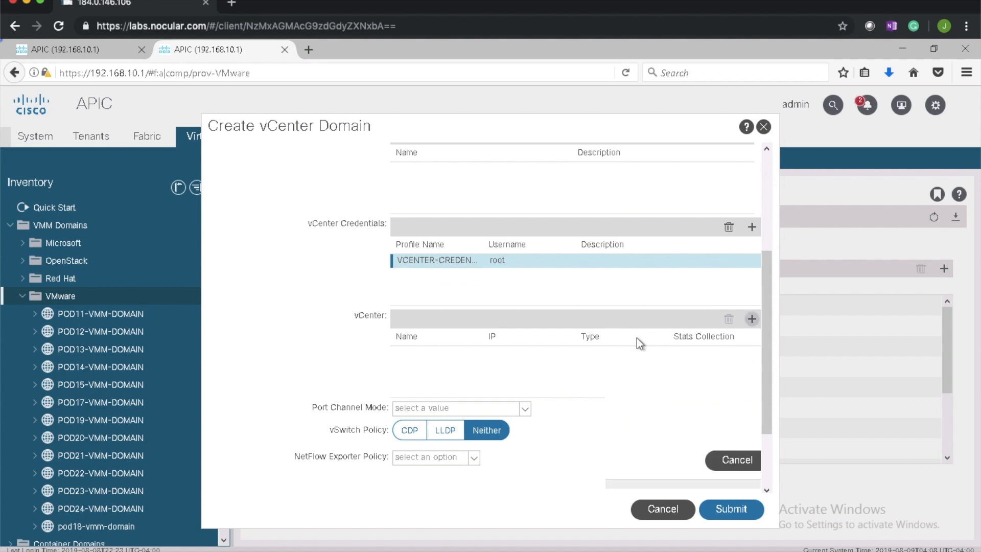
click(752, 319)
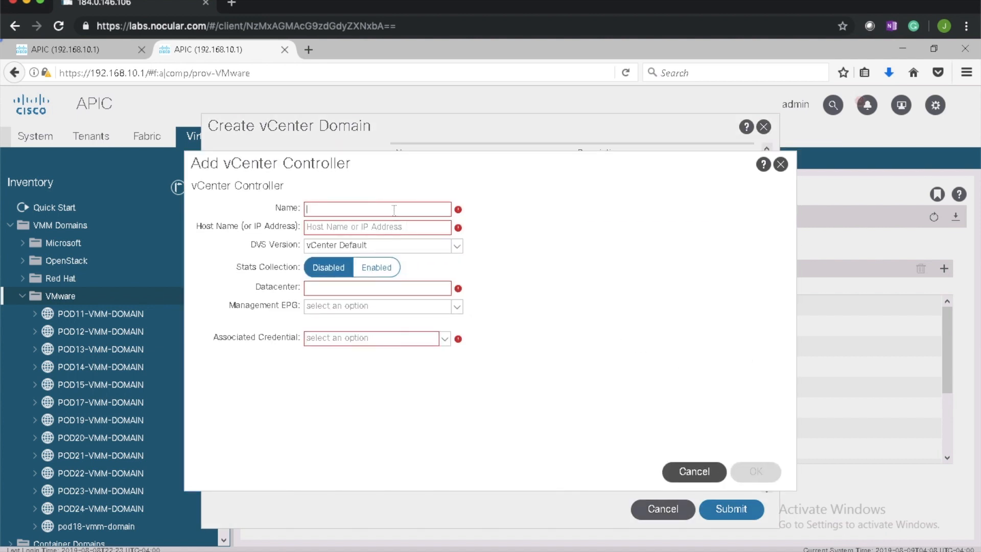
text(v)
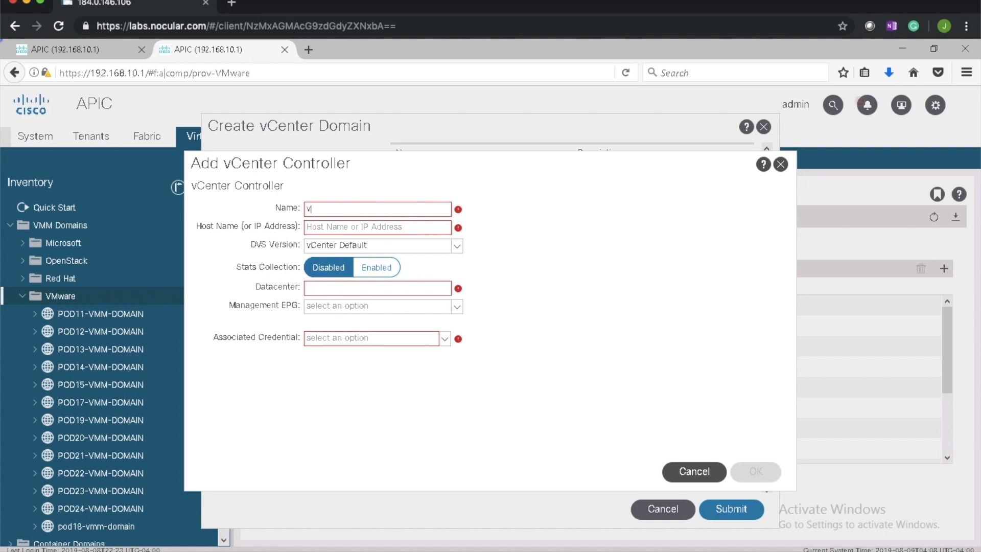
text(Center-B)
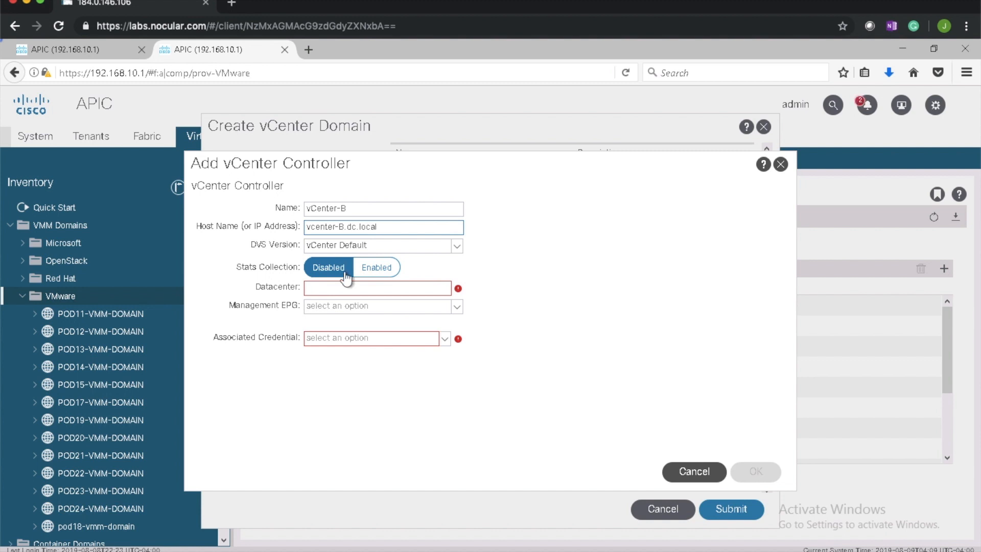
click(378, 288)
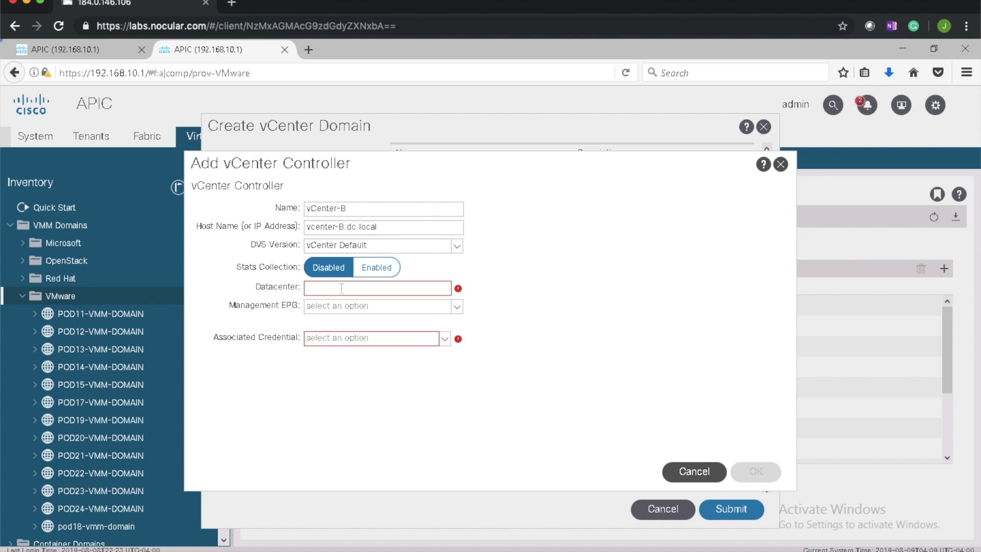
text(D)
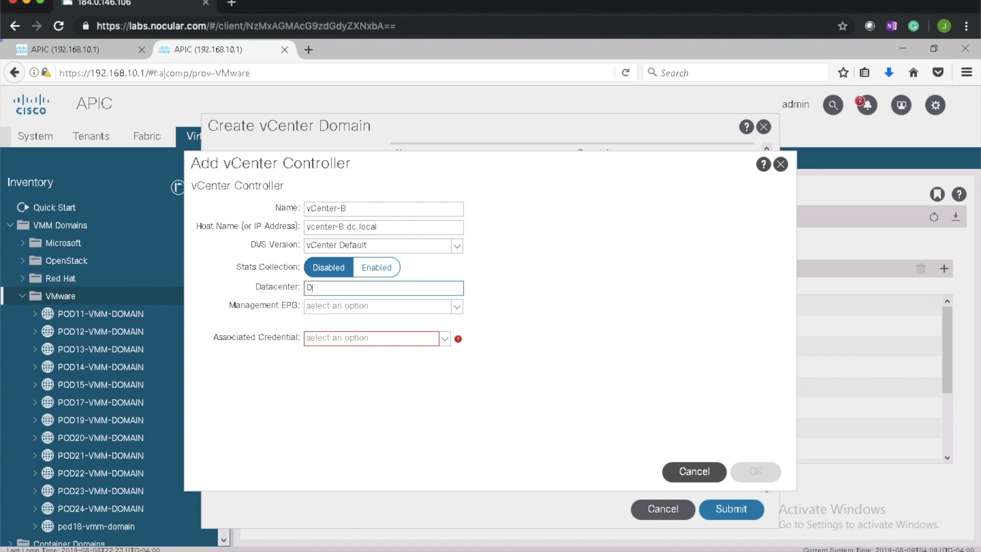
text(atac)
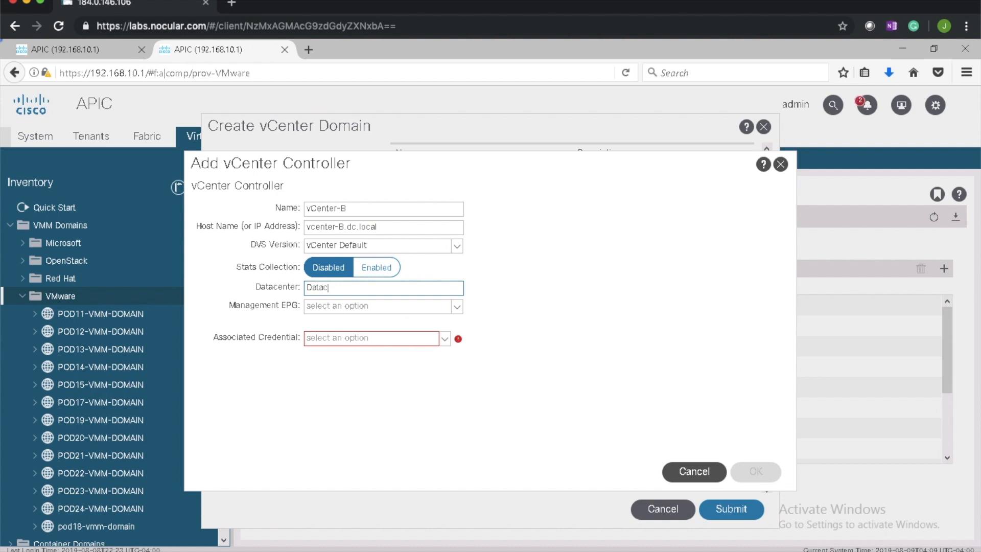
text(enter-B)
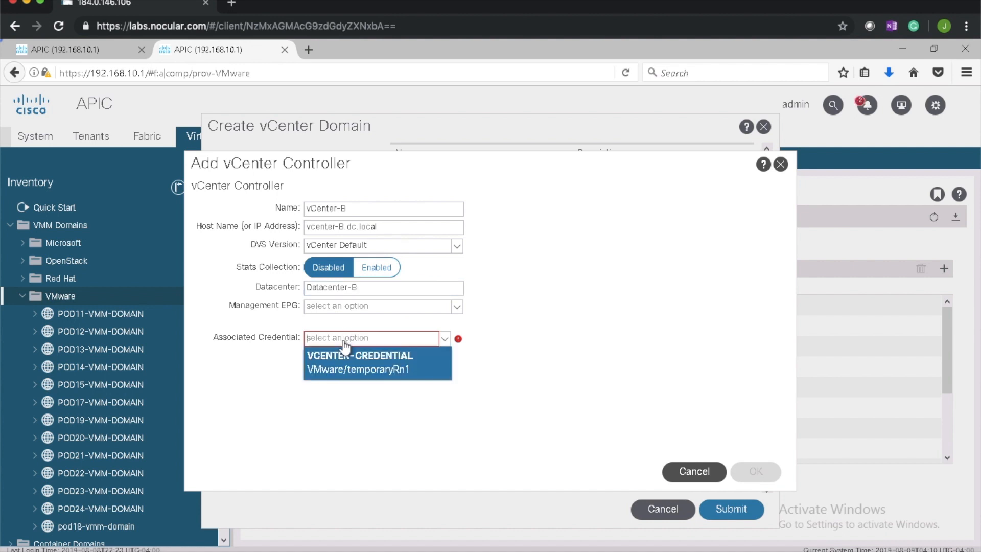
click(361, 360)
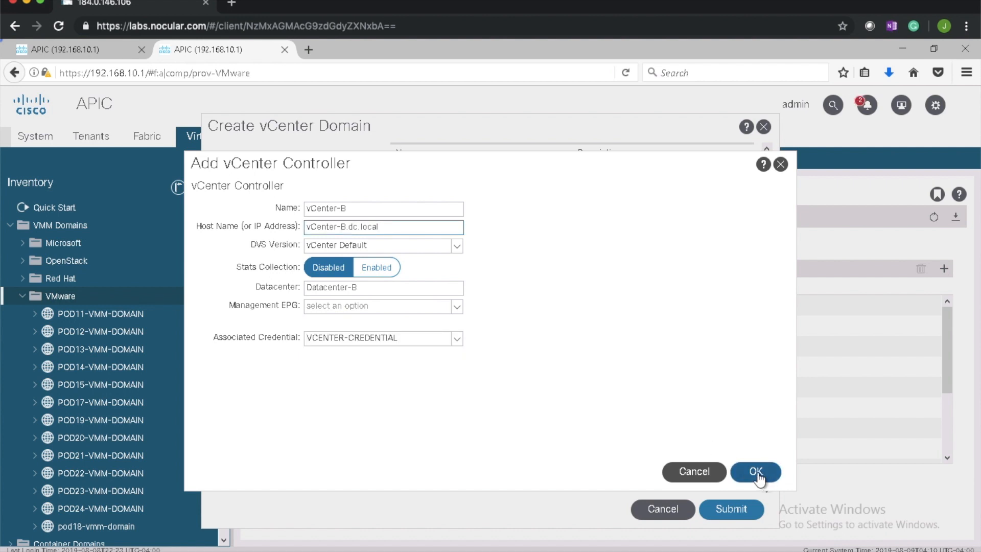
click(756, 472)
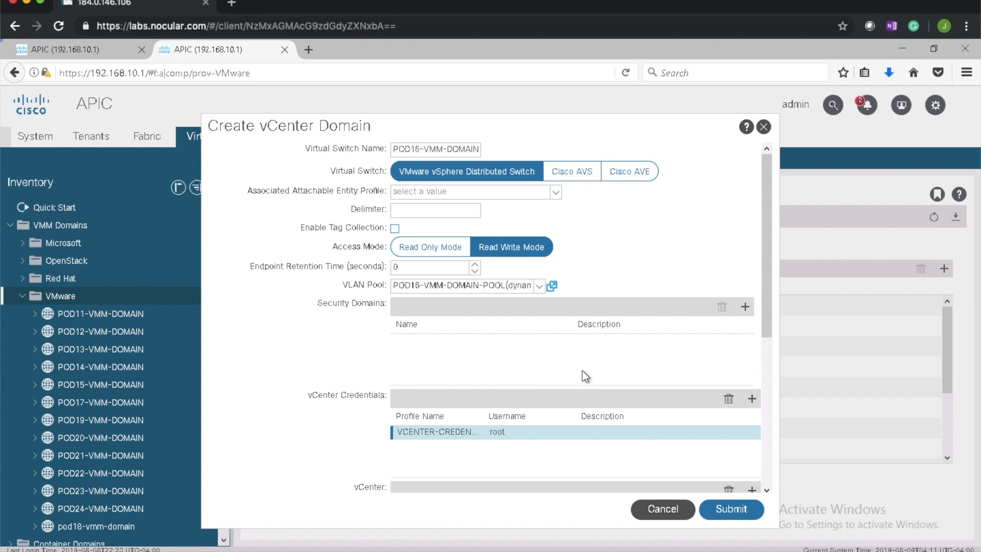
Review the form and submit the POD16-VMM-DOMAIN vCenter domain
scroll(down, 3)
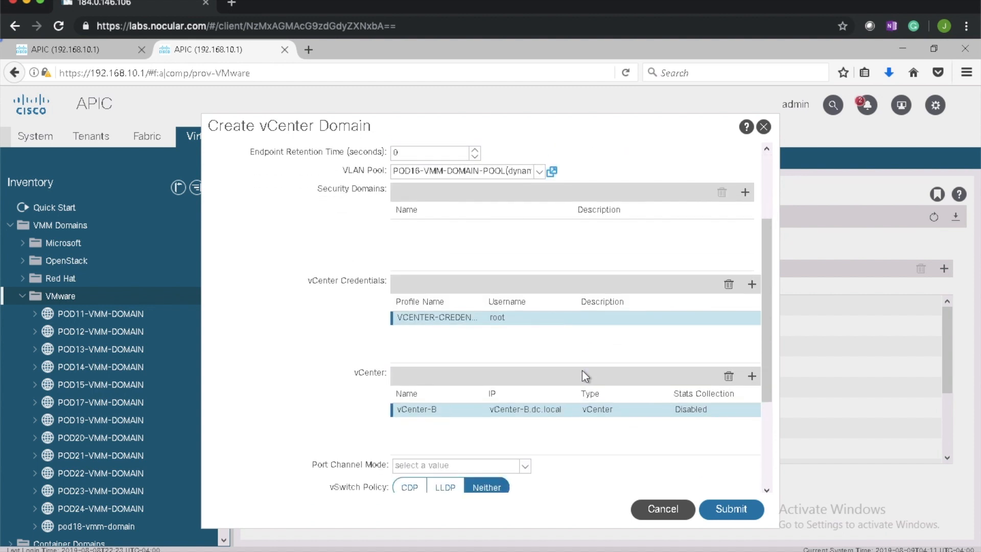
scroll(down, 3)
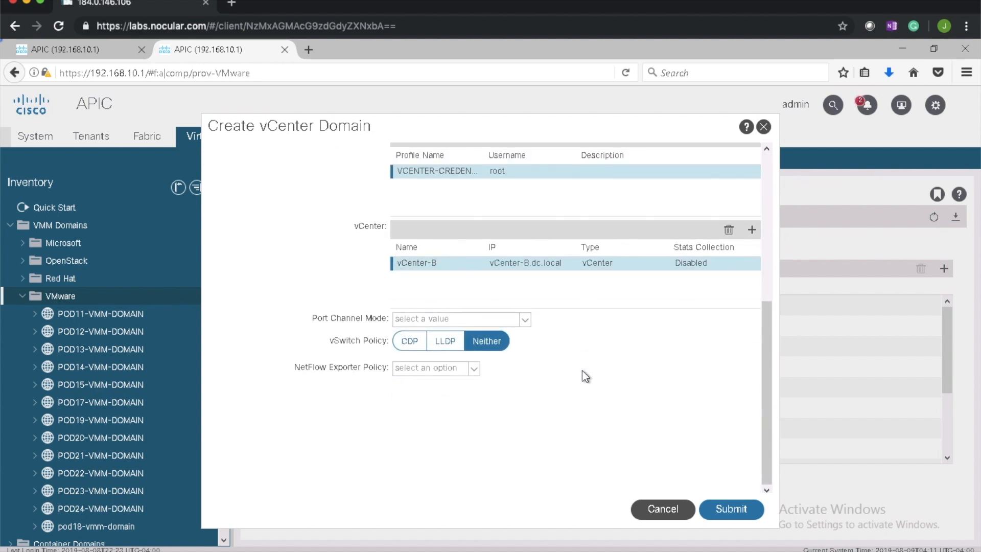
mouse_move(732, 515)
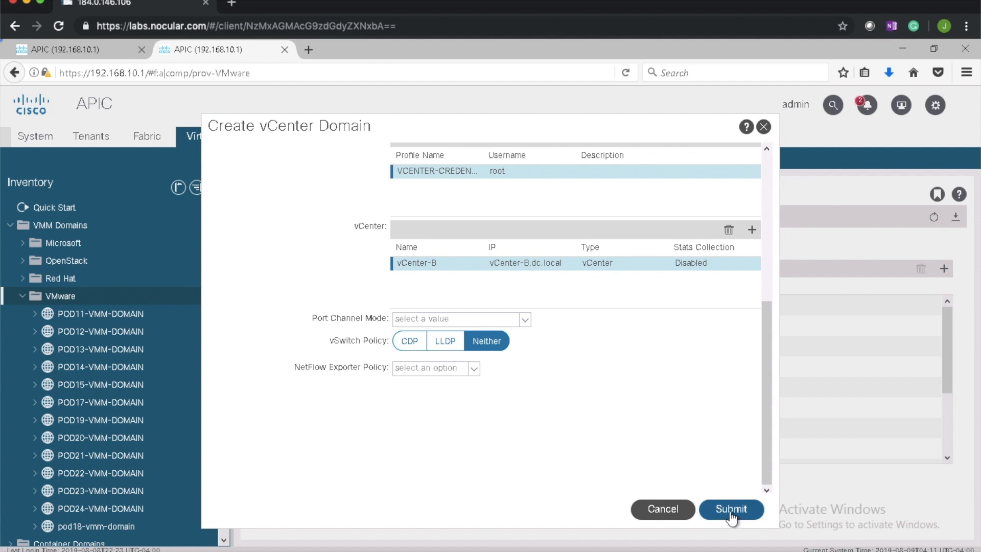
click(730, 508)
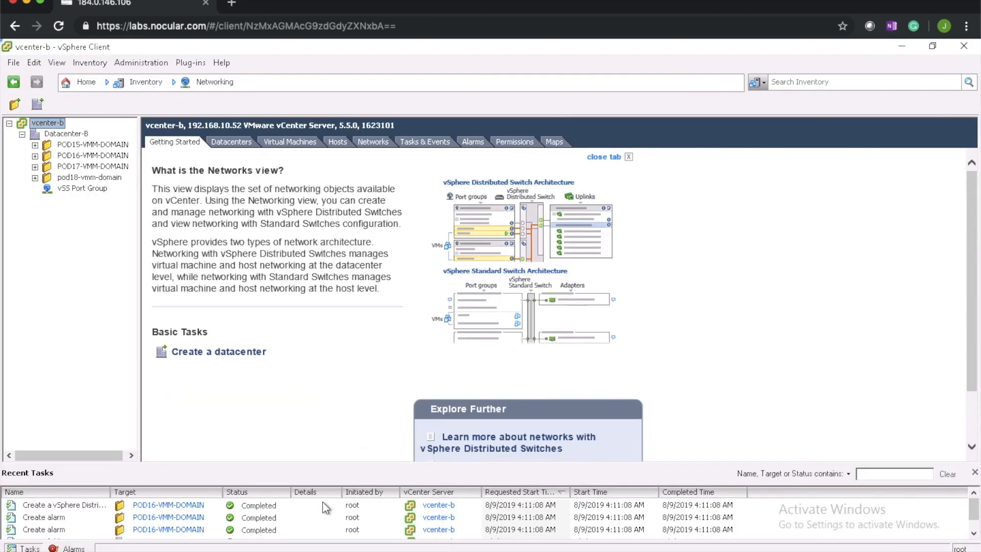
mouse_move(97, 190)
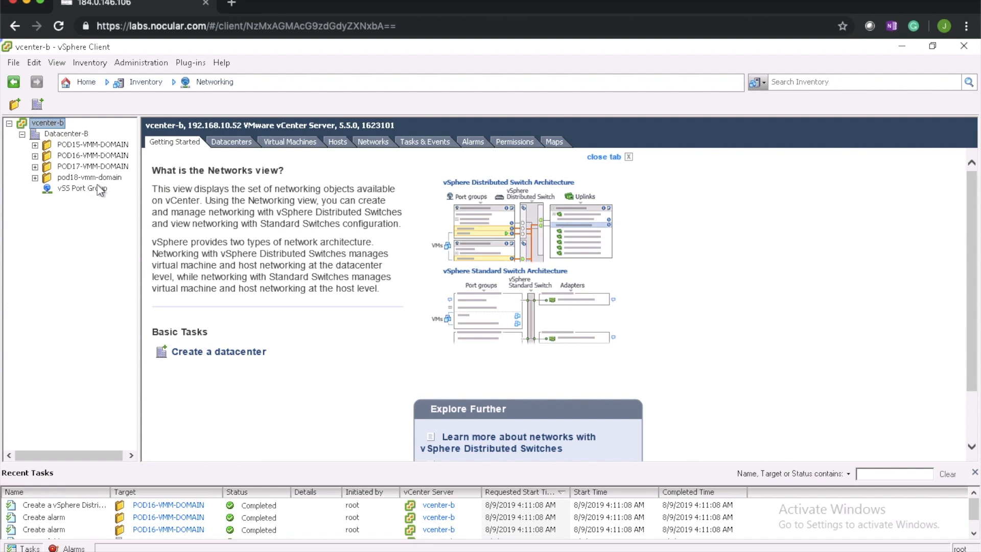
Expand the POD16-VMM-DOMAIN folder and its distributed switch to show the quarantine port group
click(92, 156)
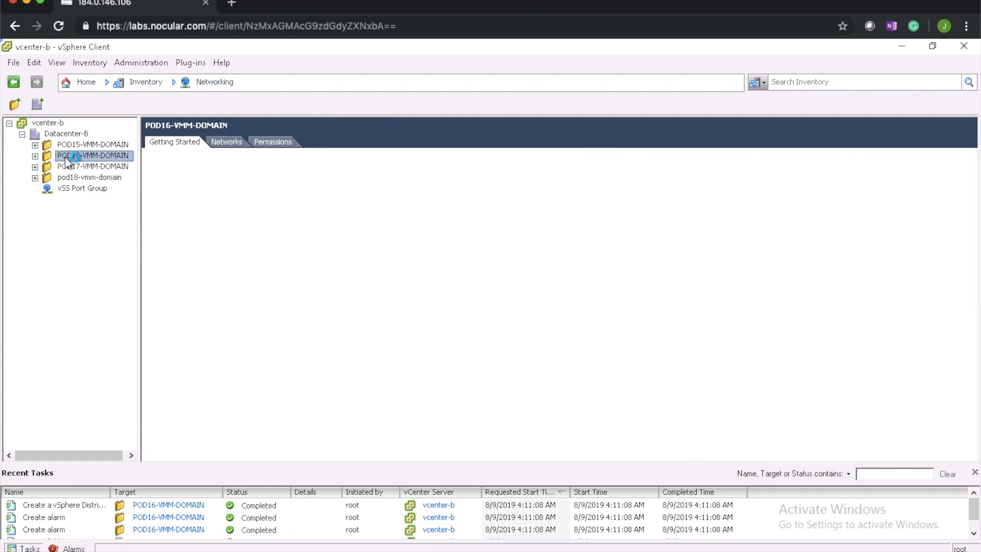
click(34, 155)
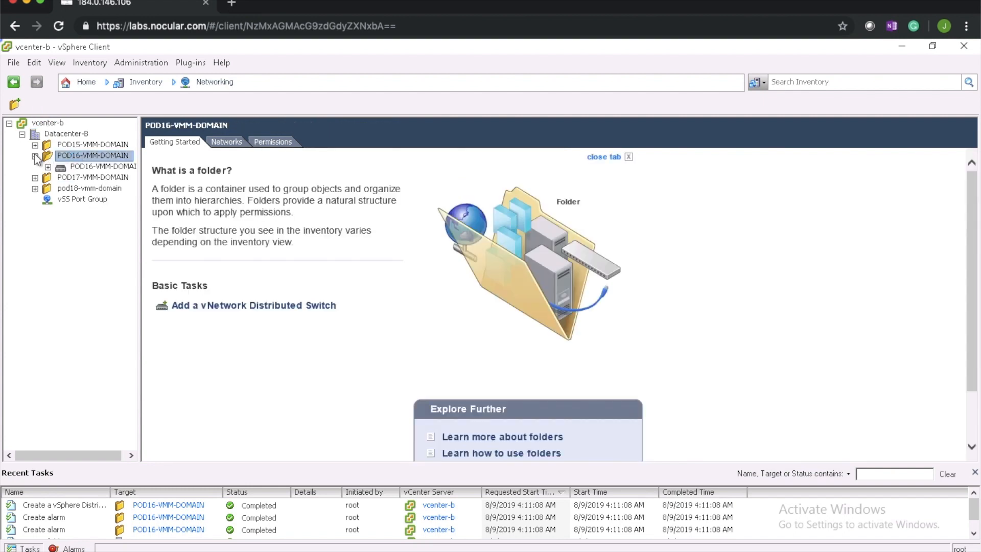
click(46, 168)
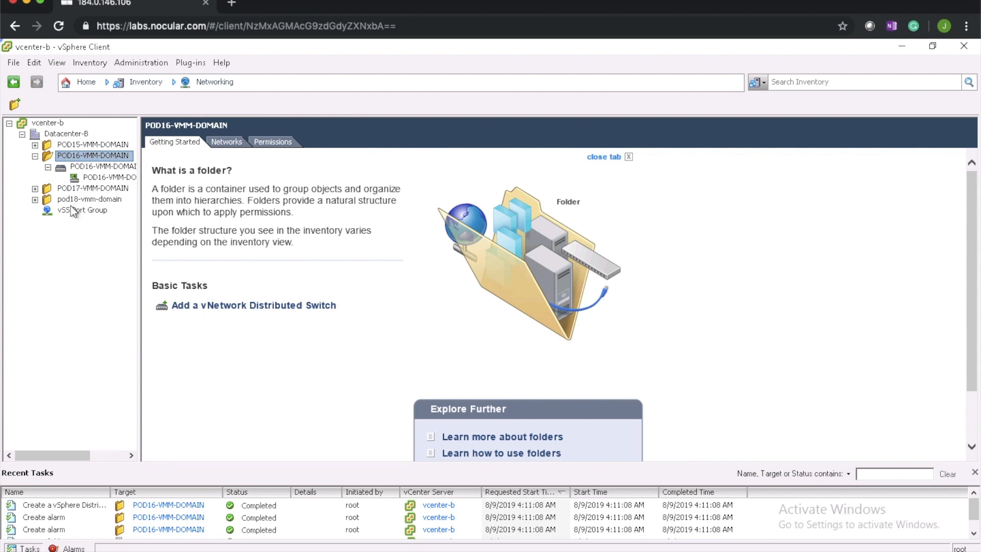
mouse_move(92, 217)
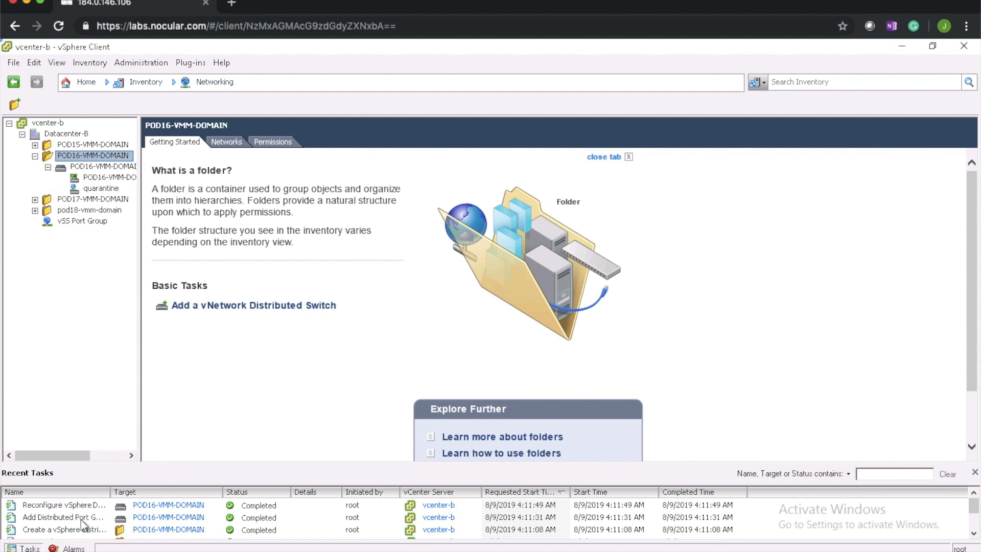
mouse_move(161, 503)
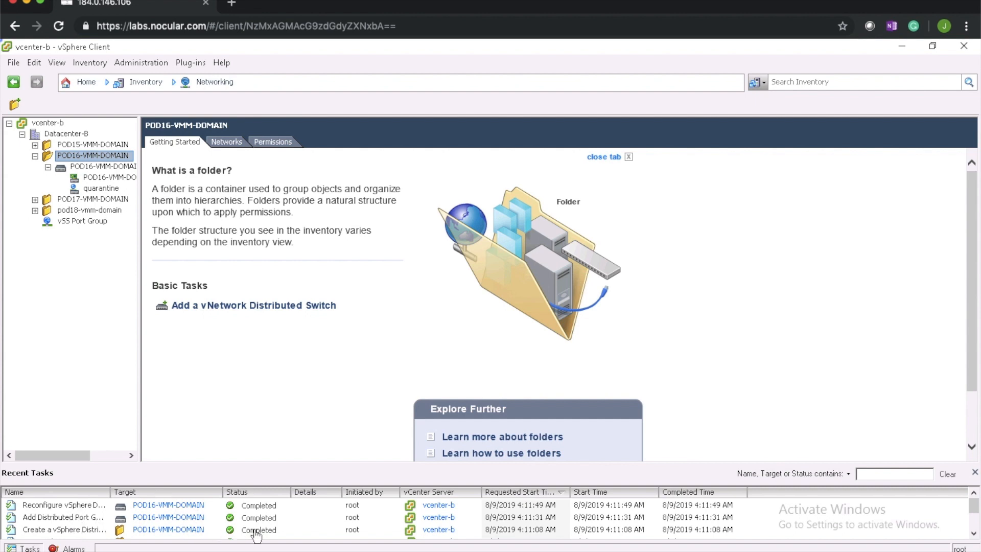
mouse_move(376, 523)
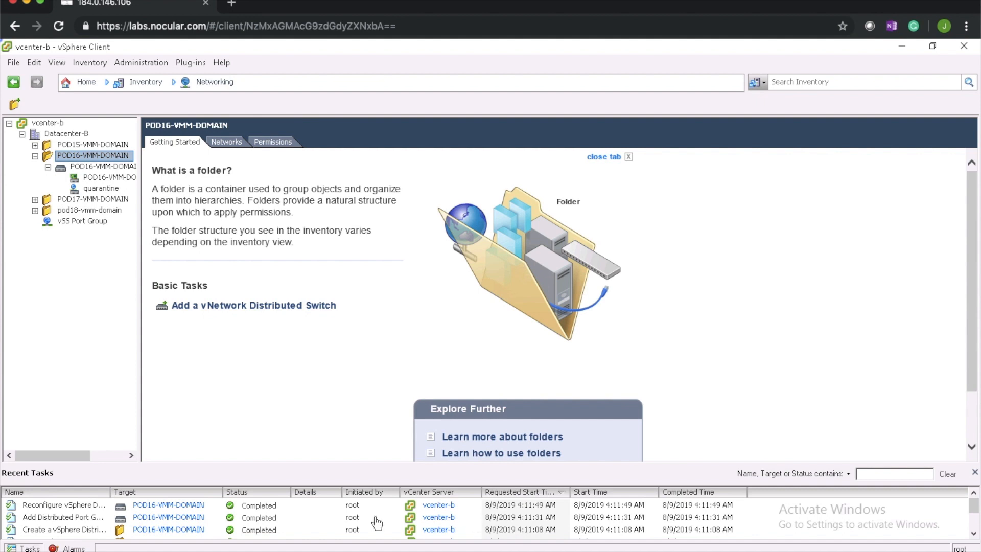